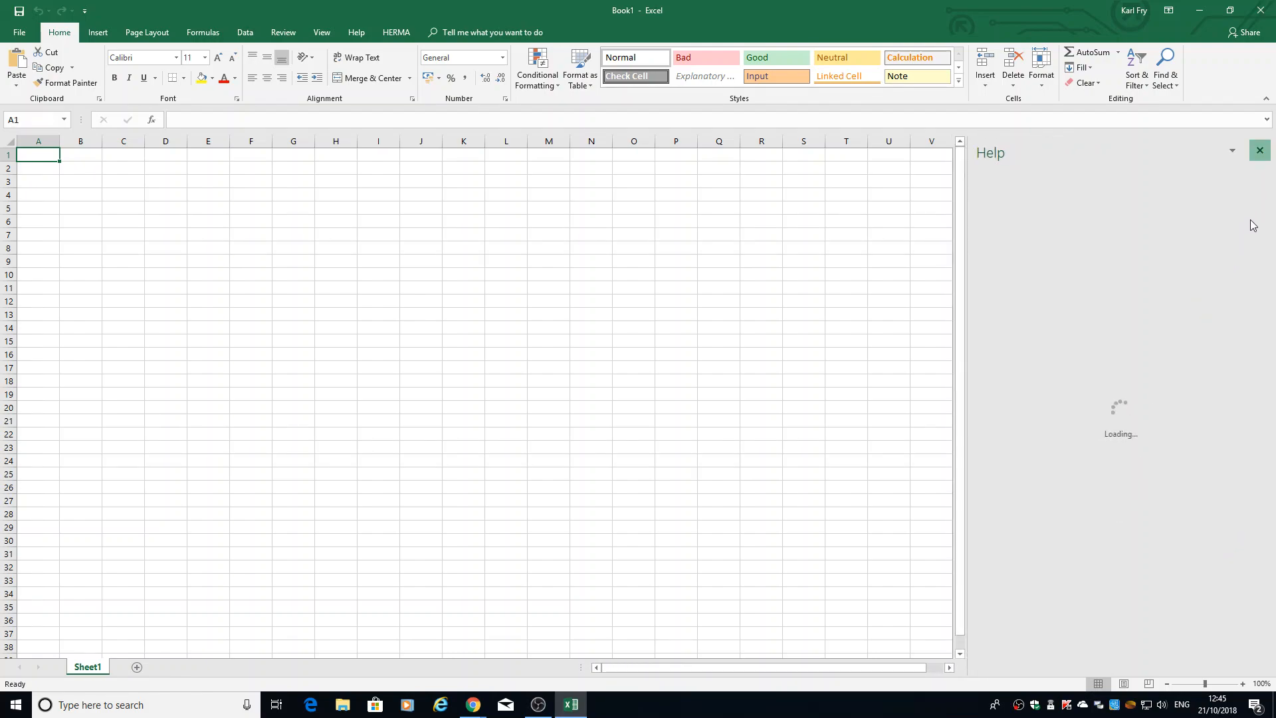
Close the Help pane so the blank worksheet fills the window
click(1260, 149)
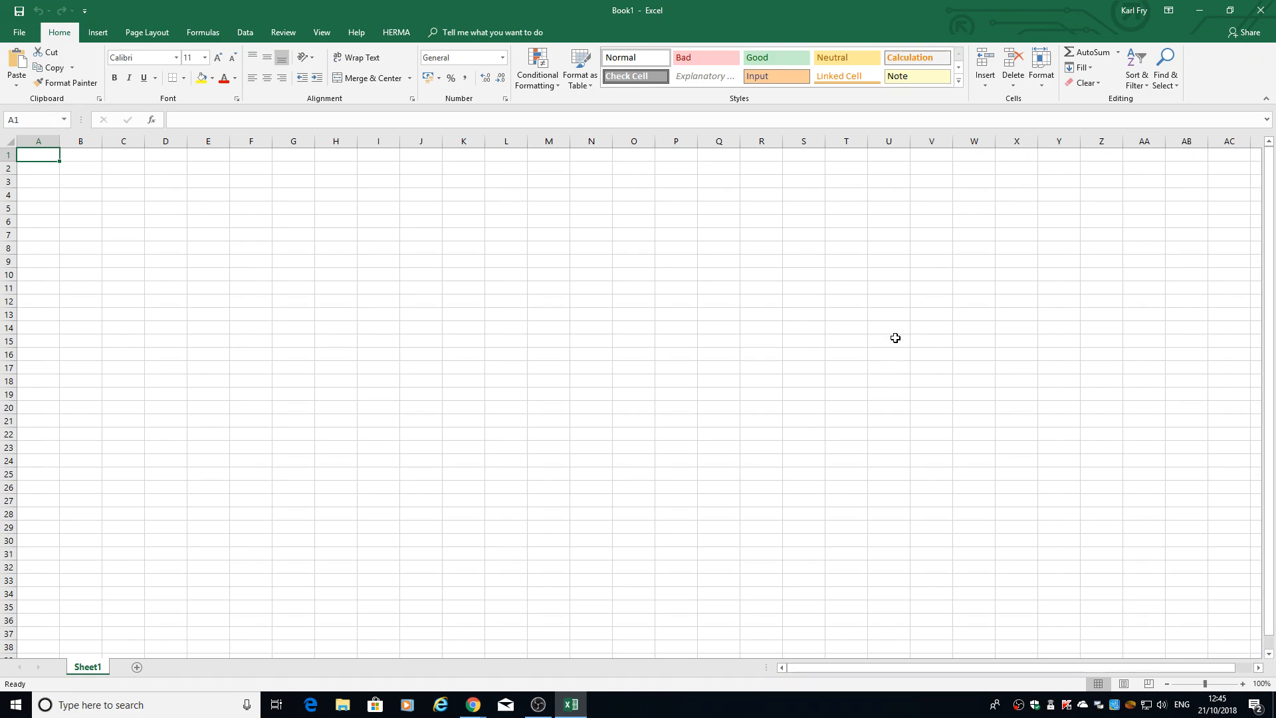
mouse_move(891, 341)
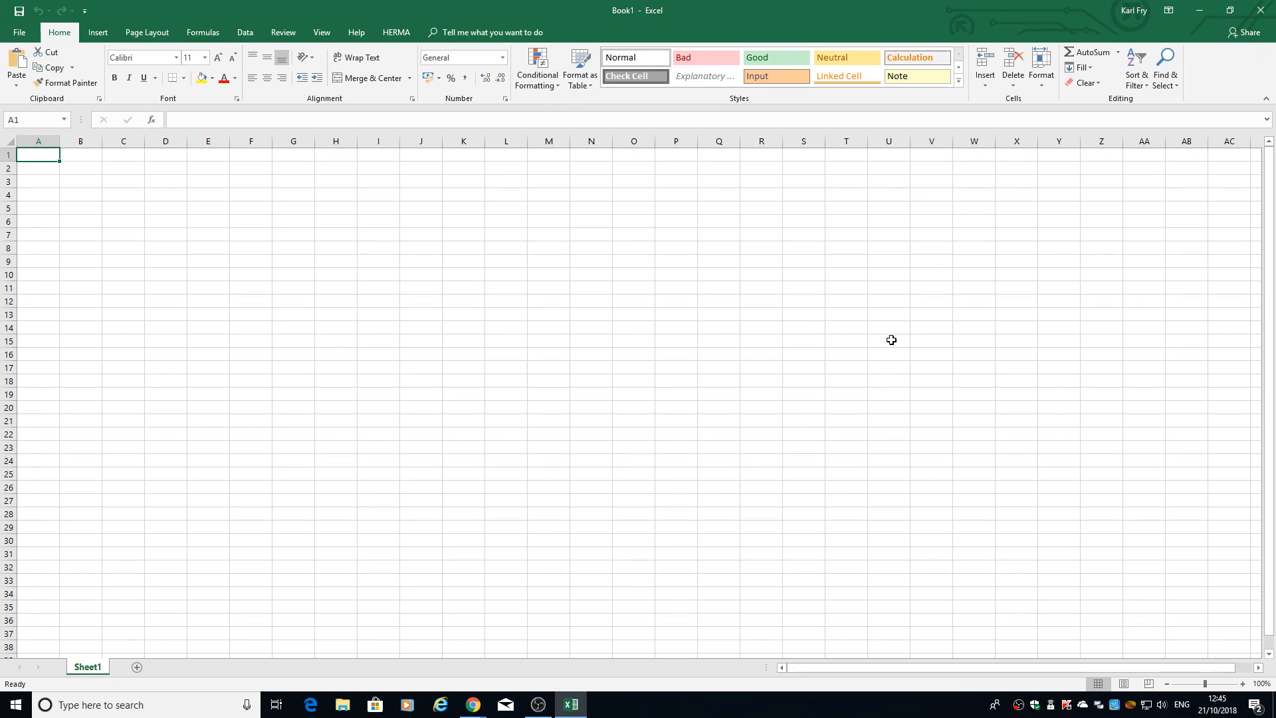
mouse_move(885, 346)
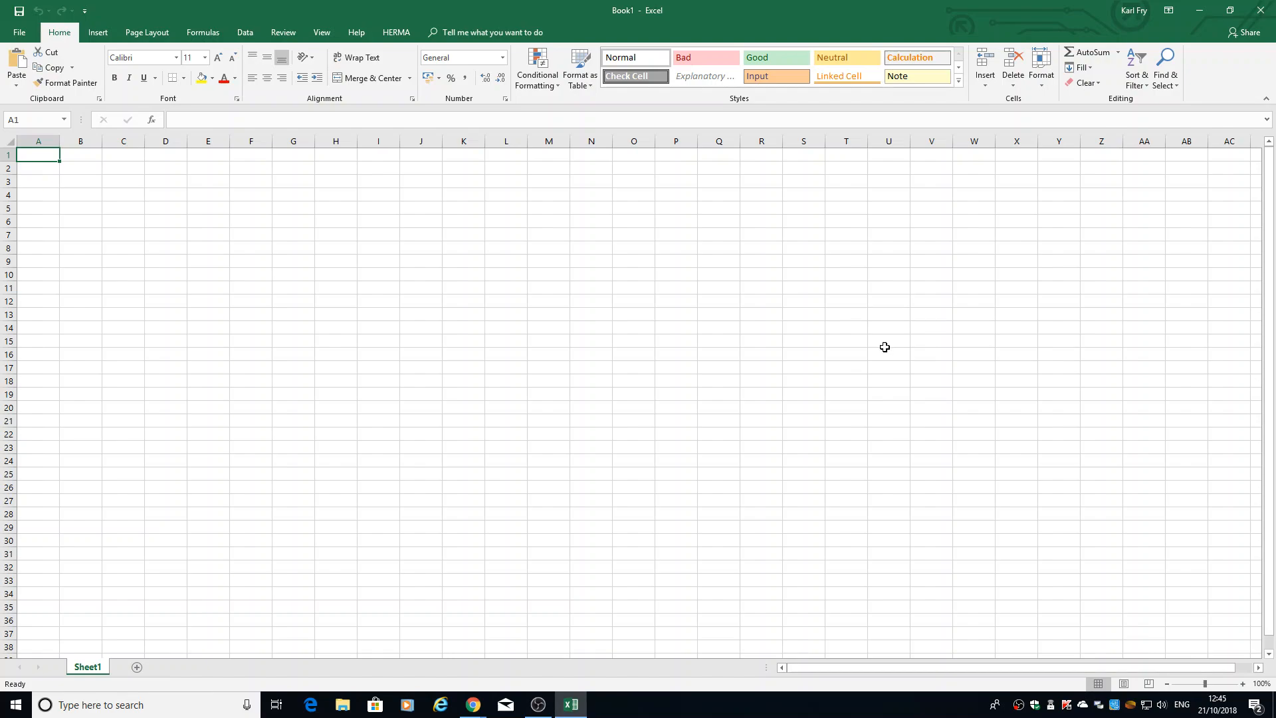
mouse_move(810, 321)
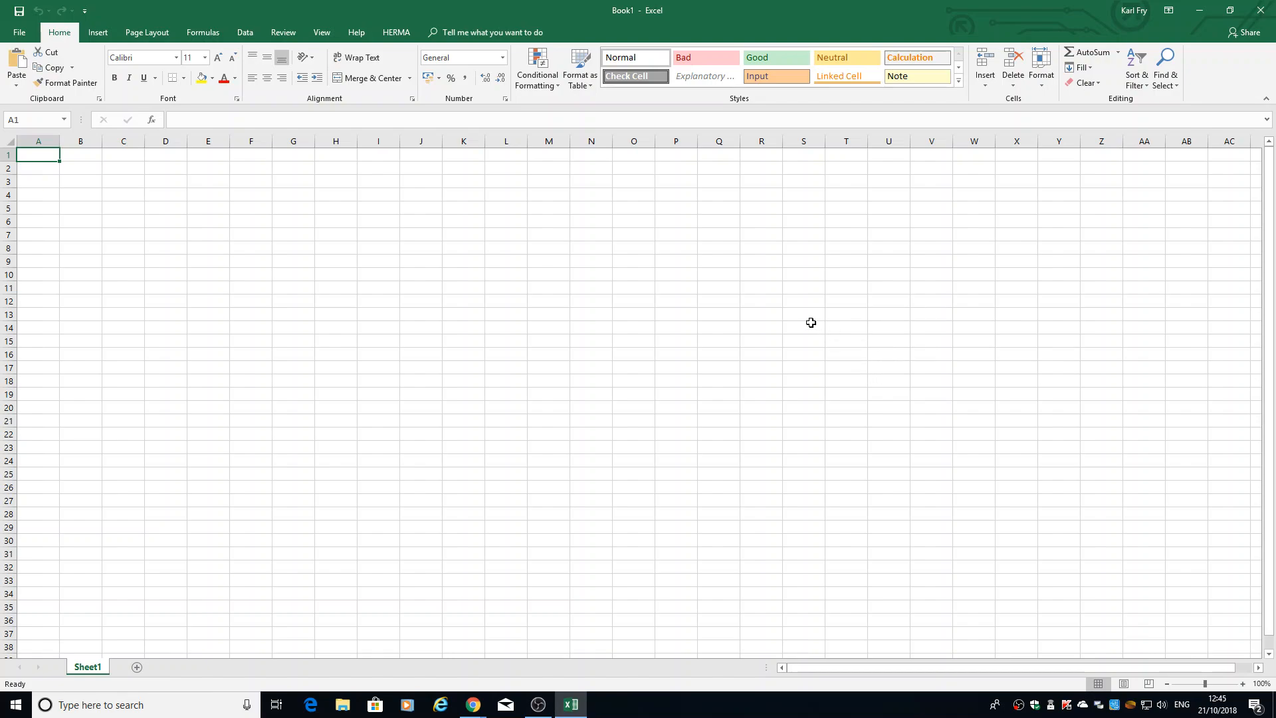
mouse_move(457, 257)
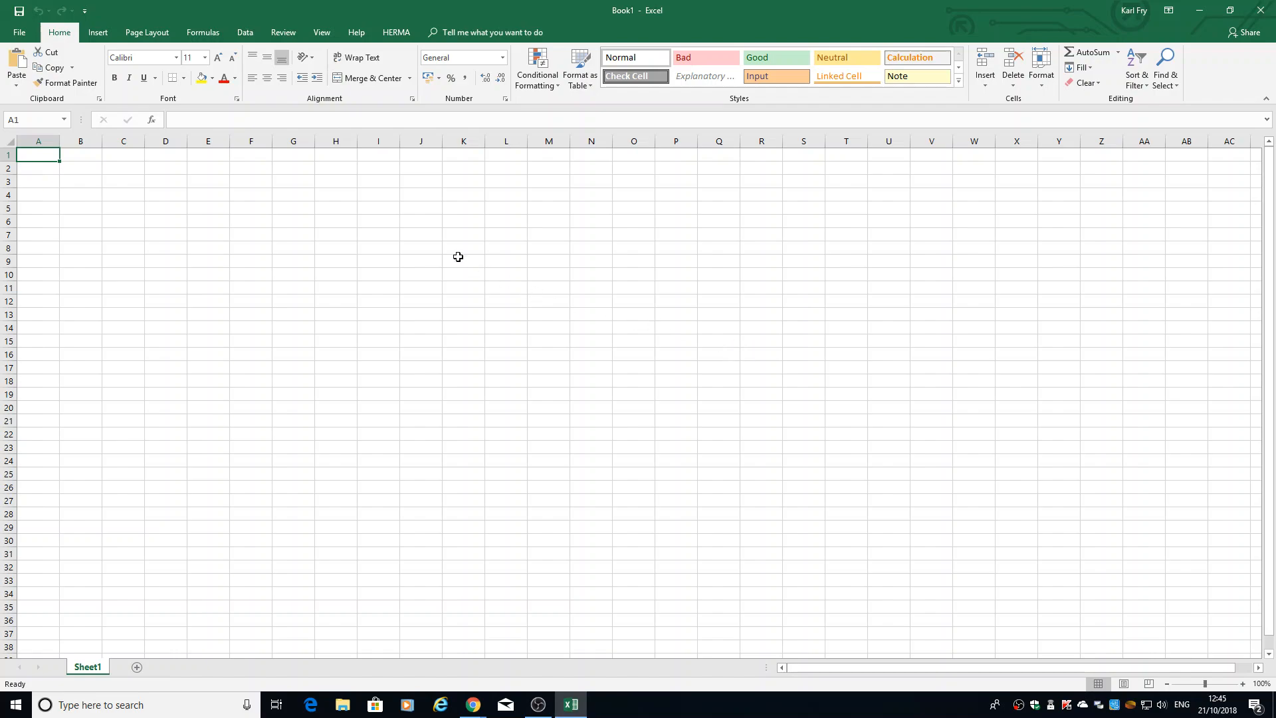
mouse_move(177, 199)
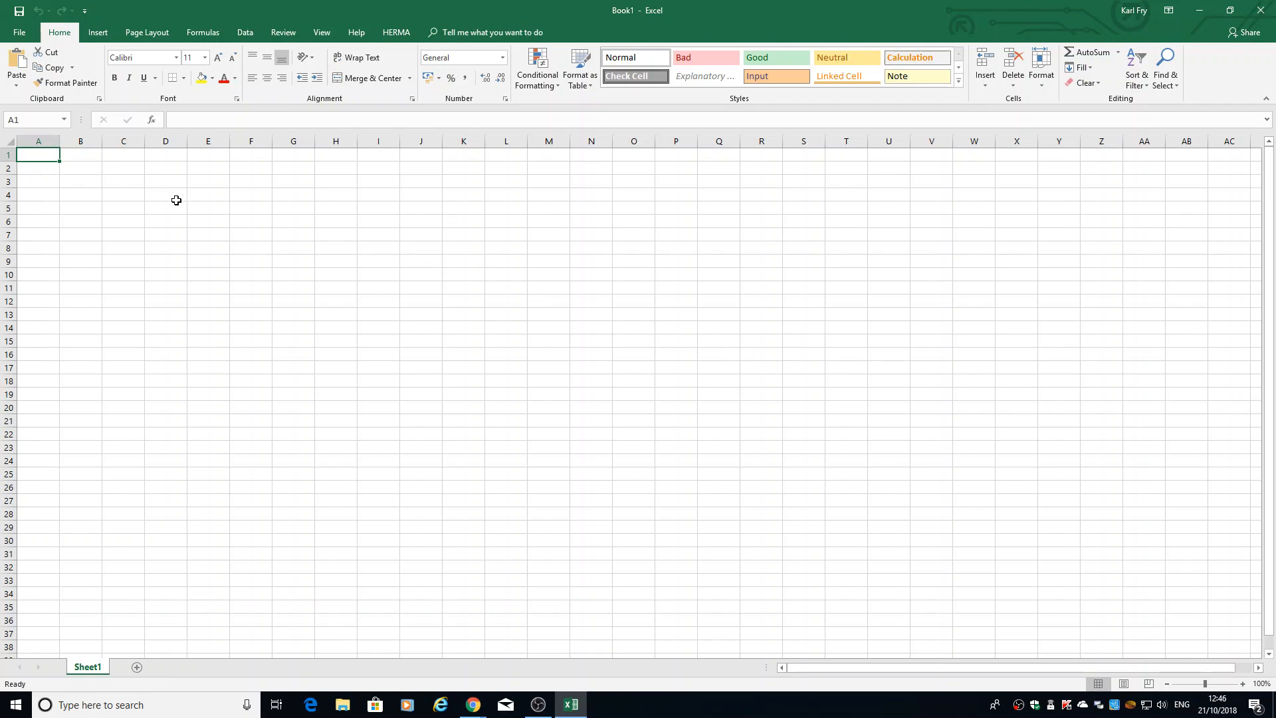
mouse_move(176, 202)
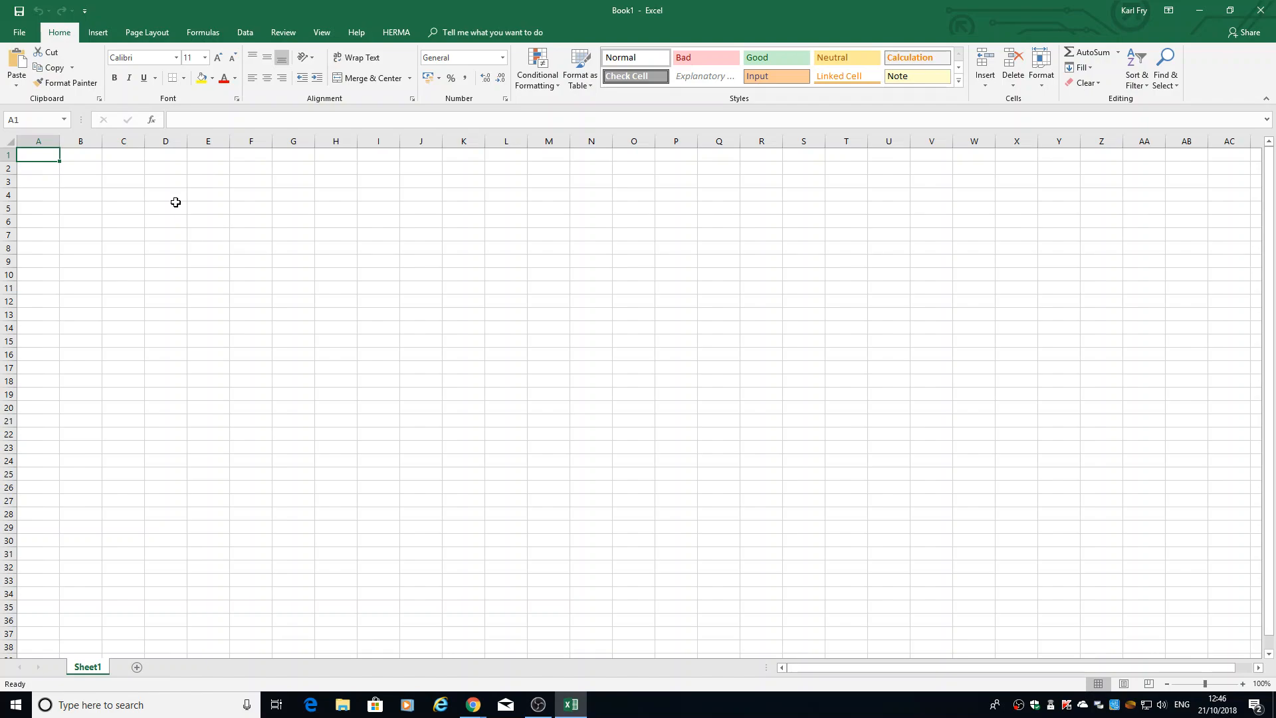
Apply All Borders and a Thick Outside Border to D4:E5, then select D4:D5 for yellow fill
click(165, 194)
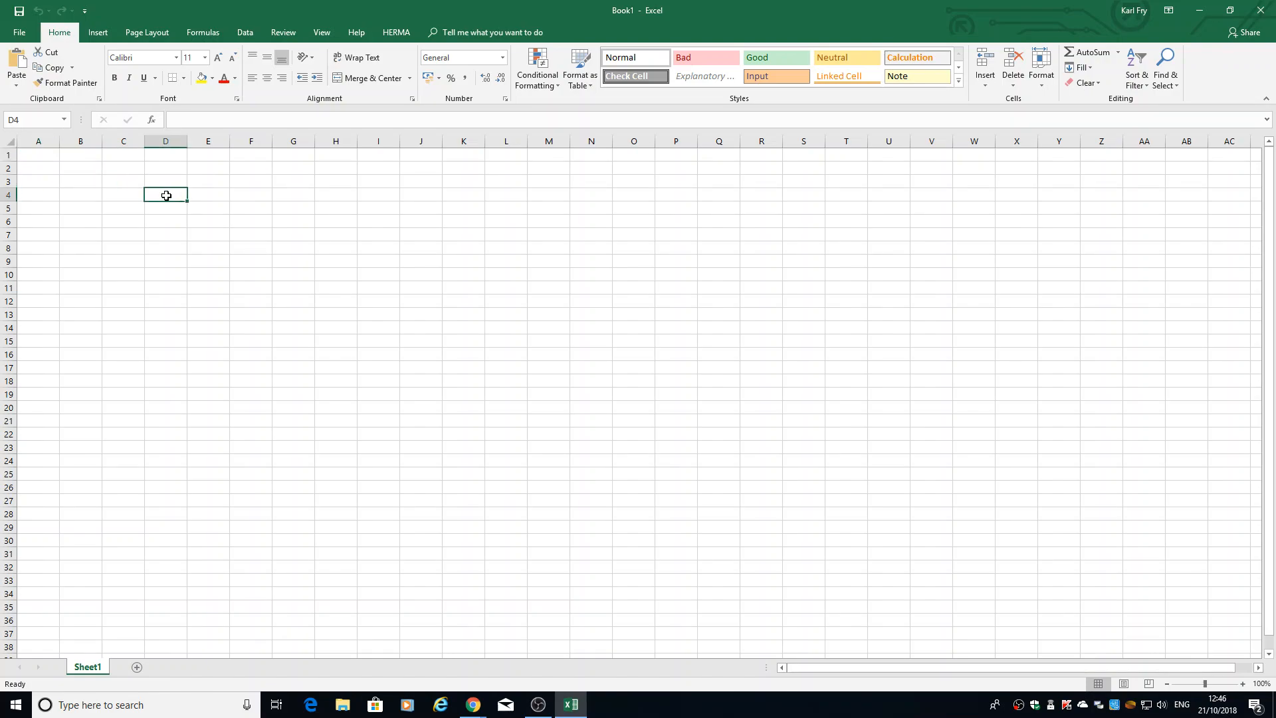
drag(165, 194, 208, 207)
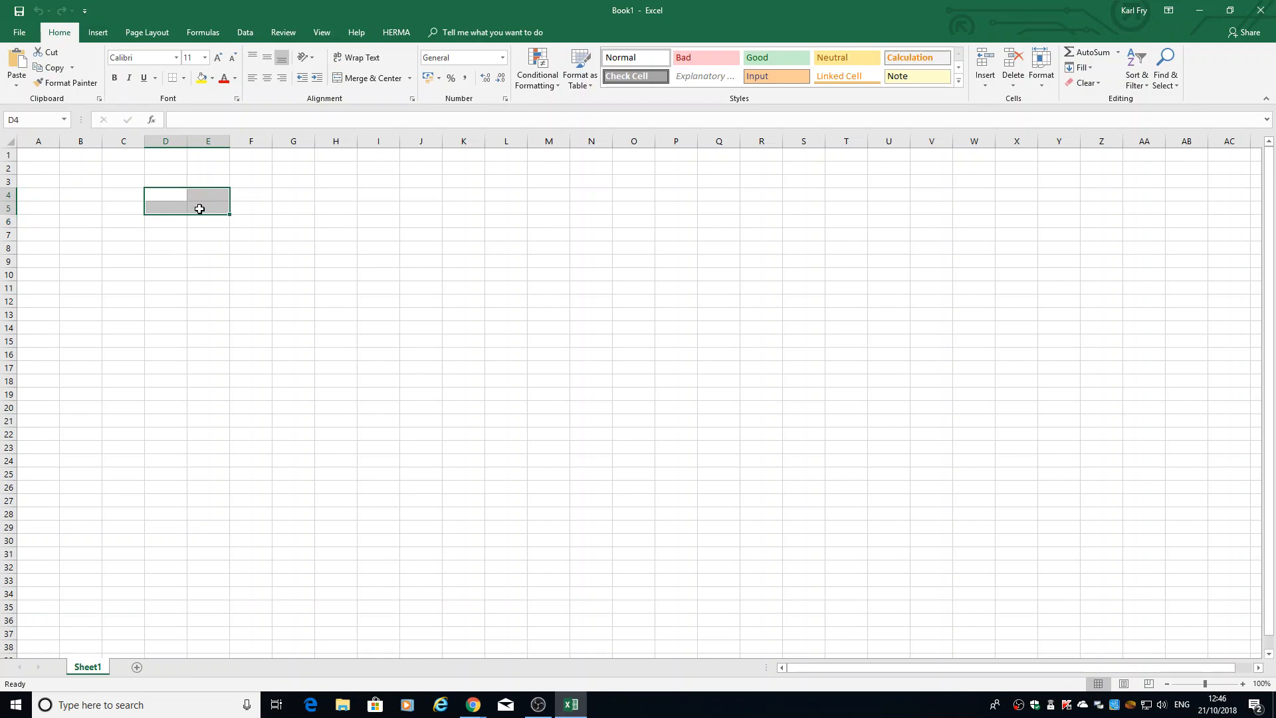
click(181, 77)
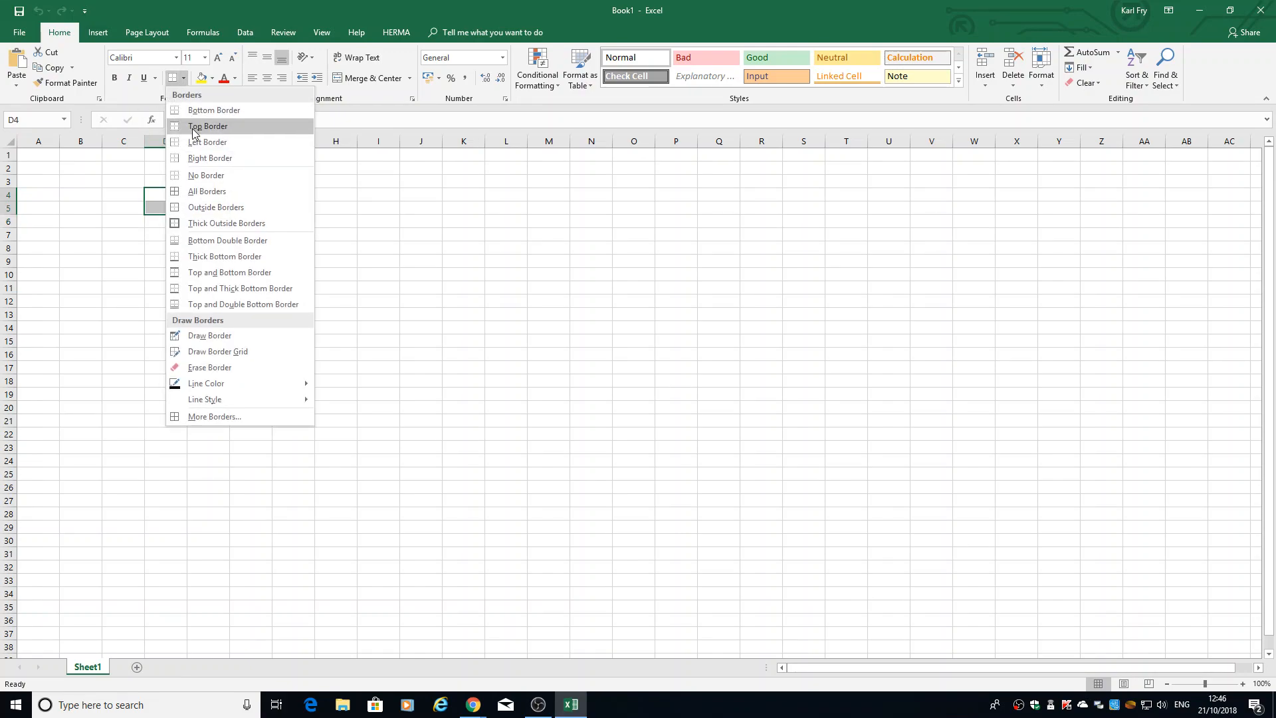
click(207, 125)
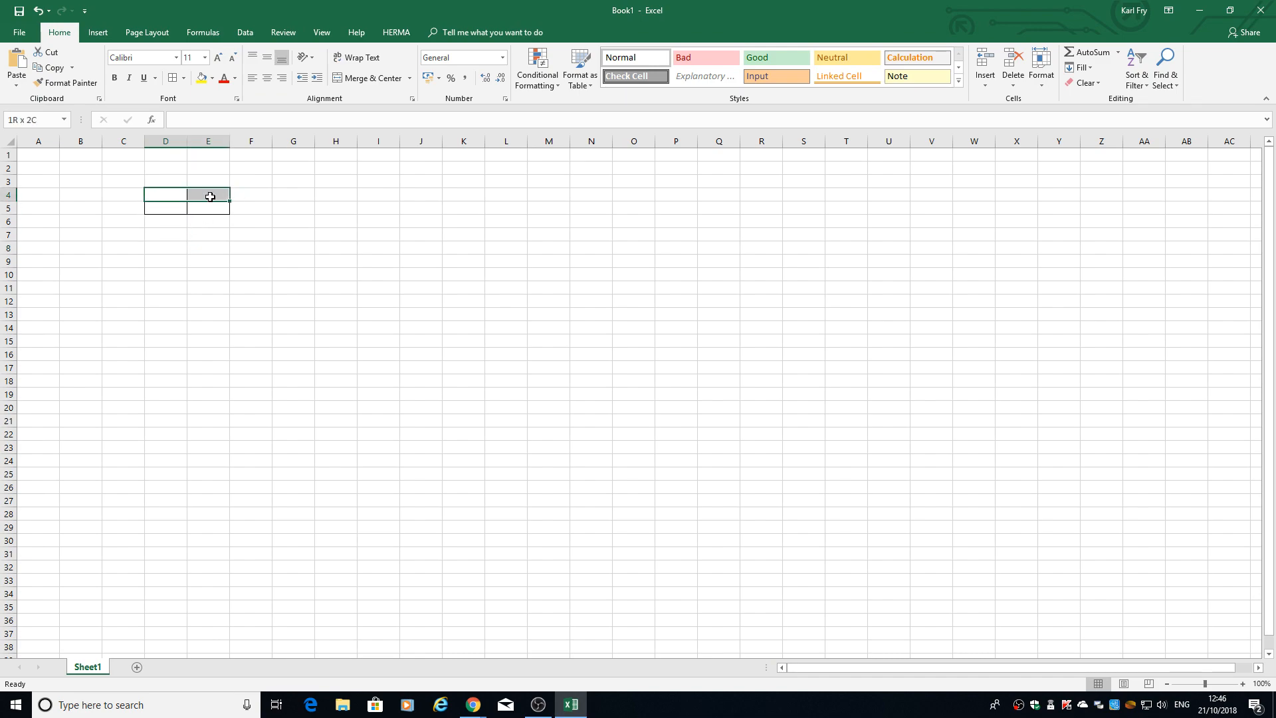
click(183, 78)
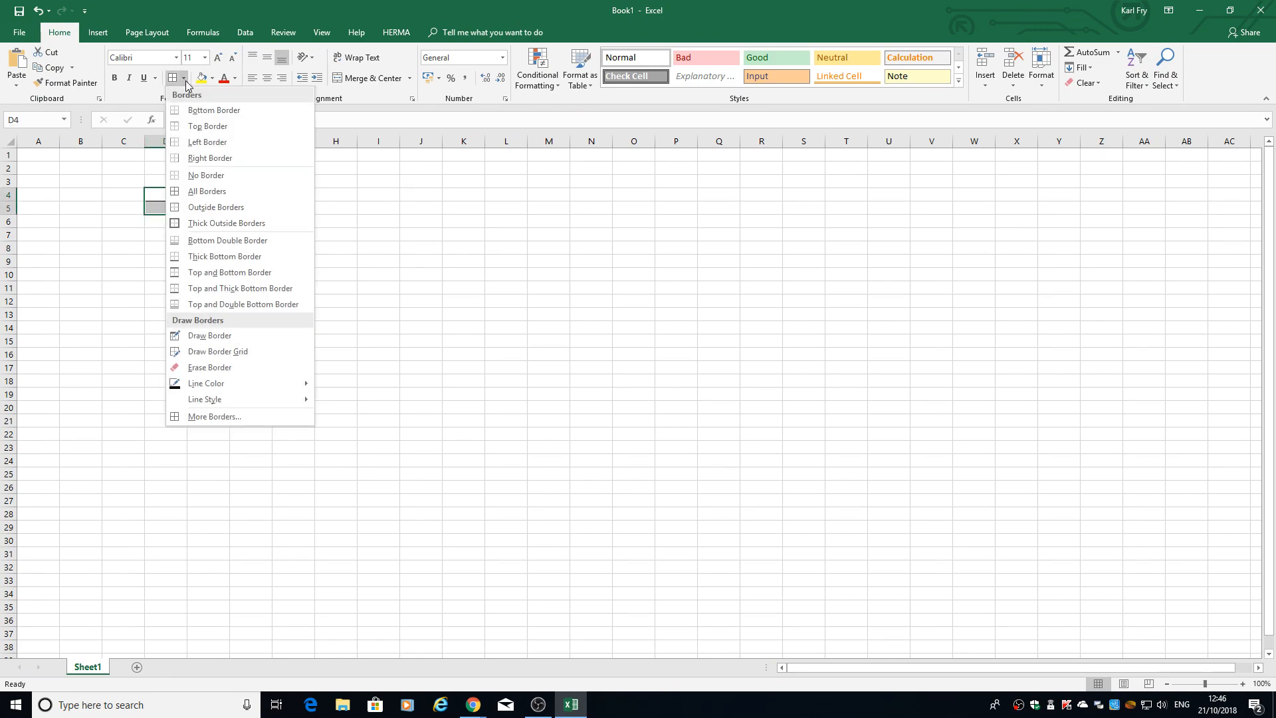
click(208, 191)
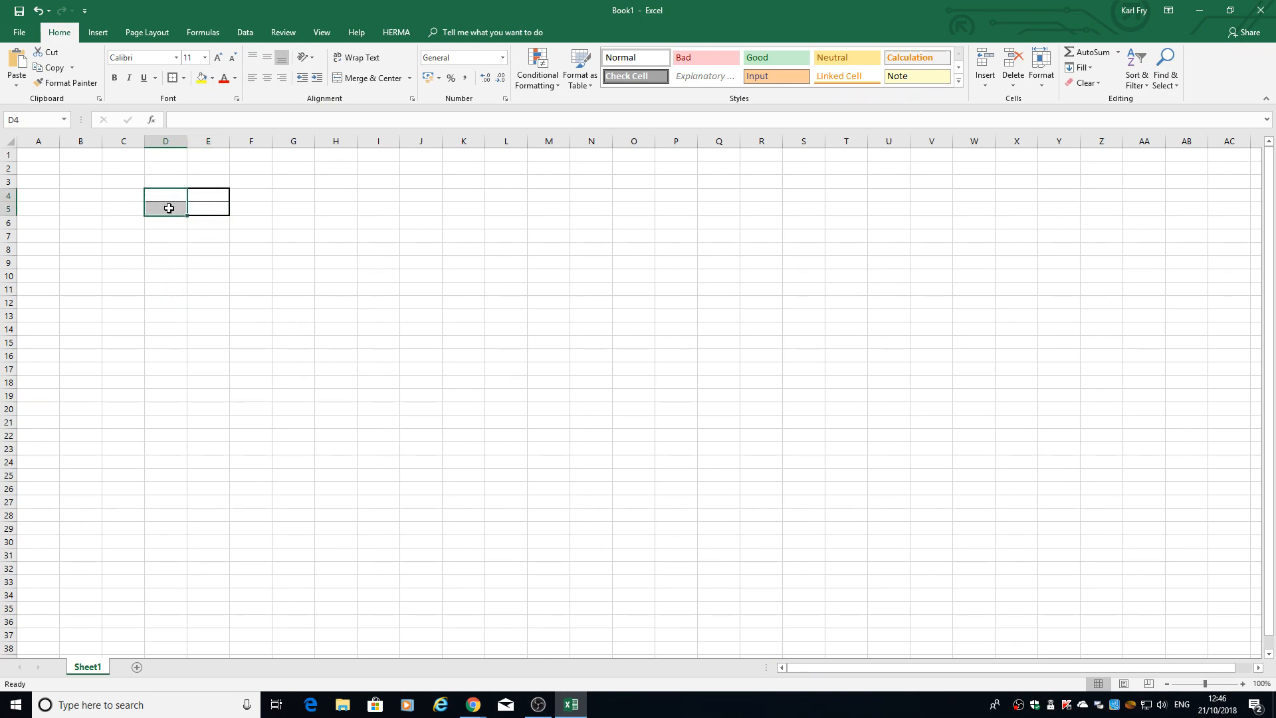
click(199, 77)
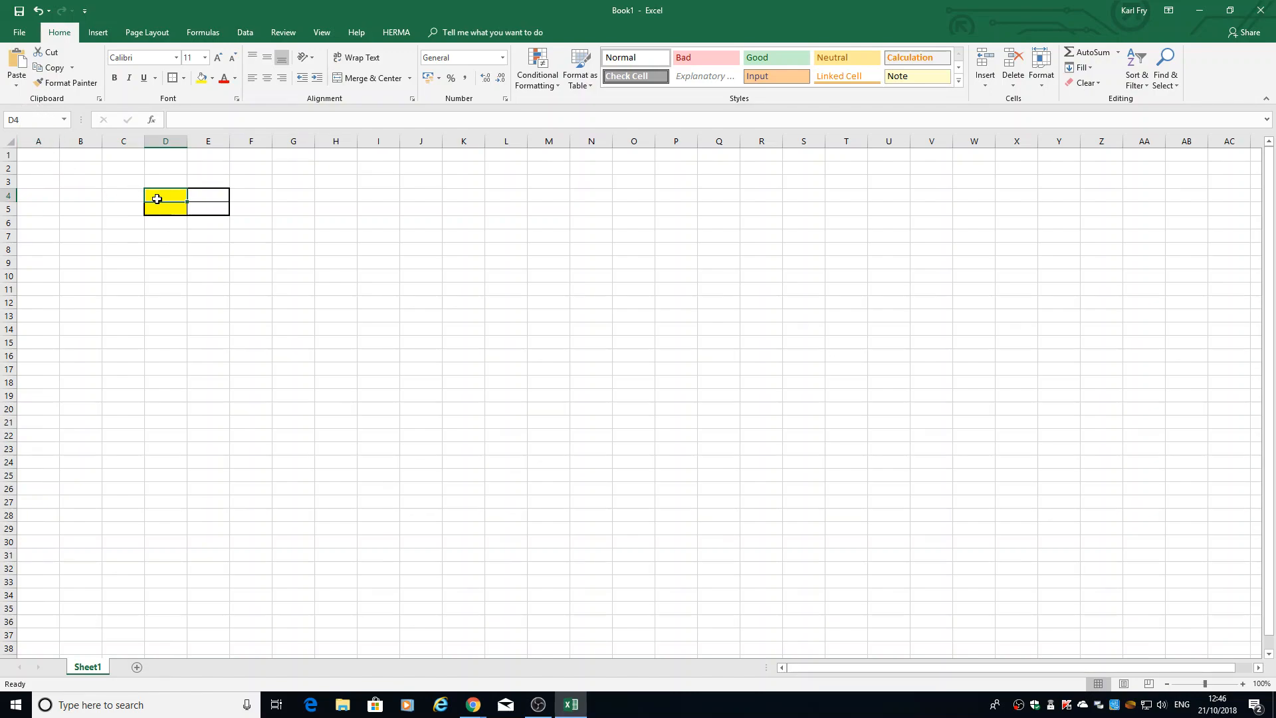
Enter 'Decimal' in D4, 'Binary' in D5 and the value 45 in E4
text(Deciaml)
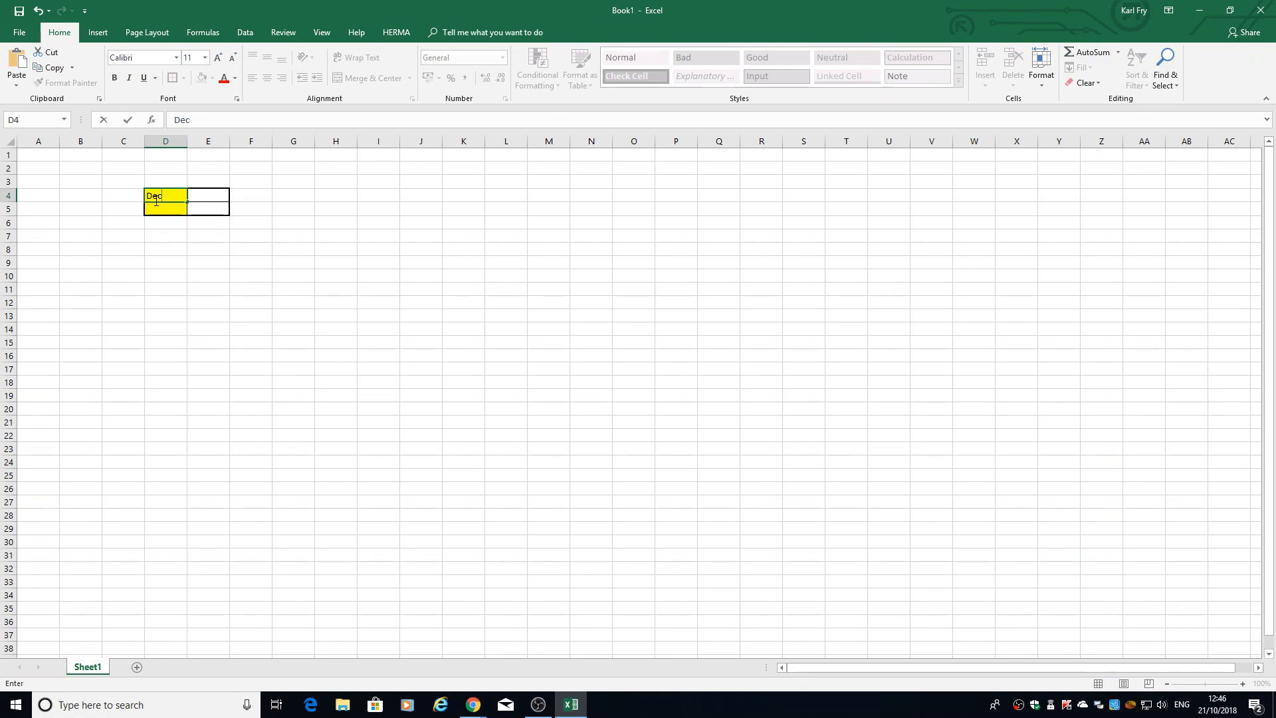
text(imal)
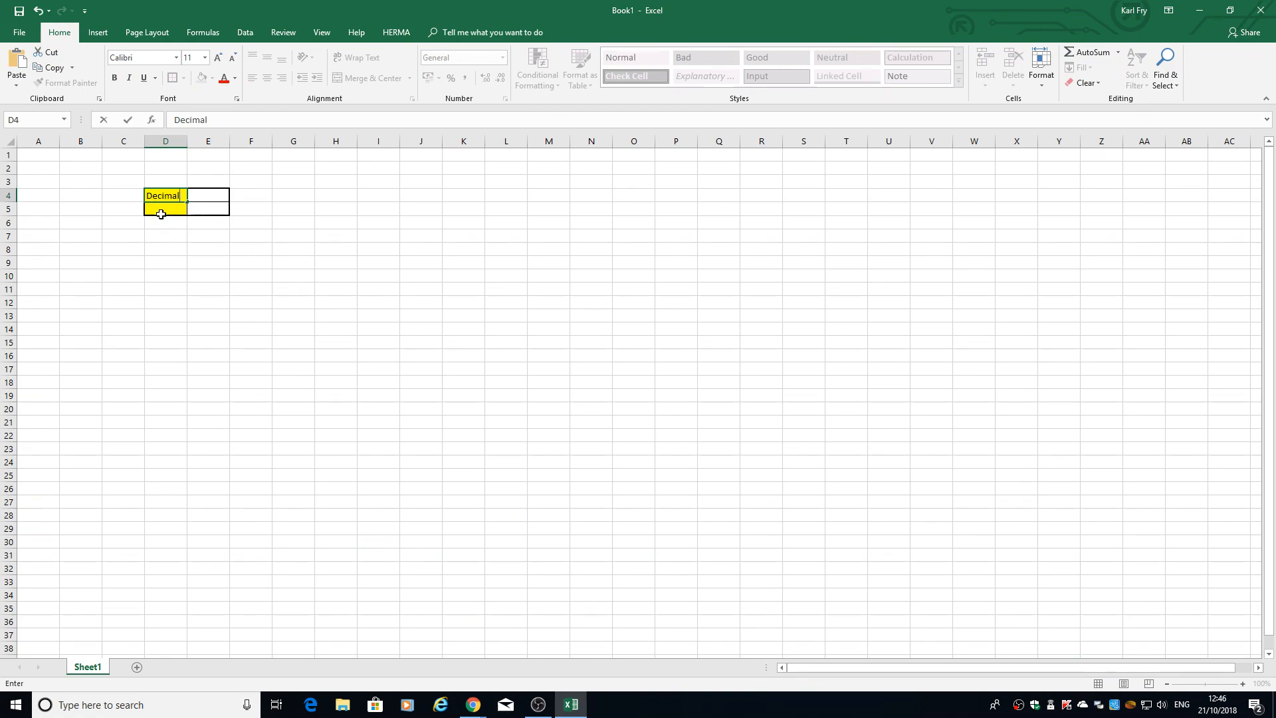
text(B)
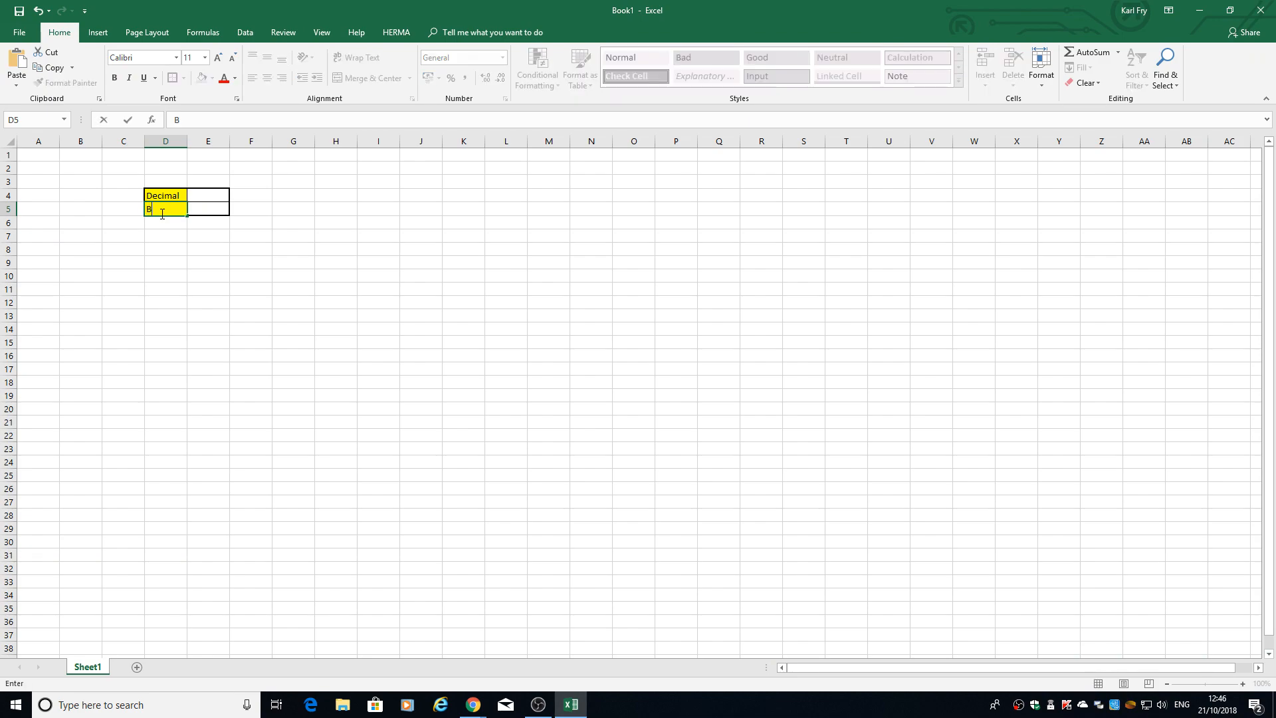
text(inary)
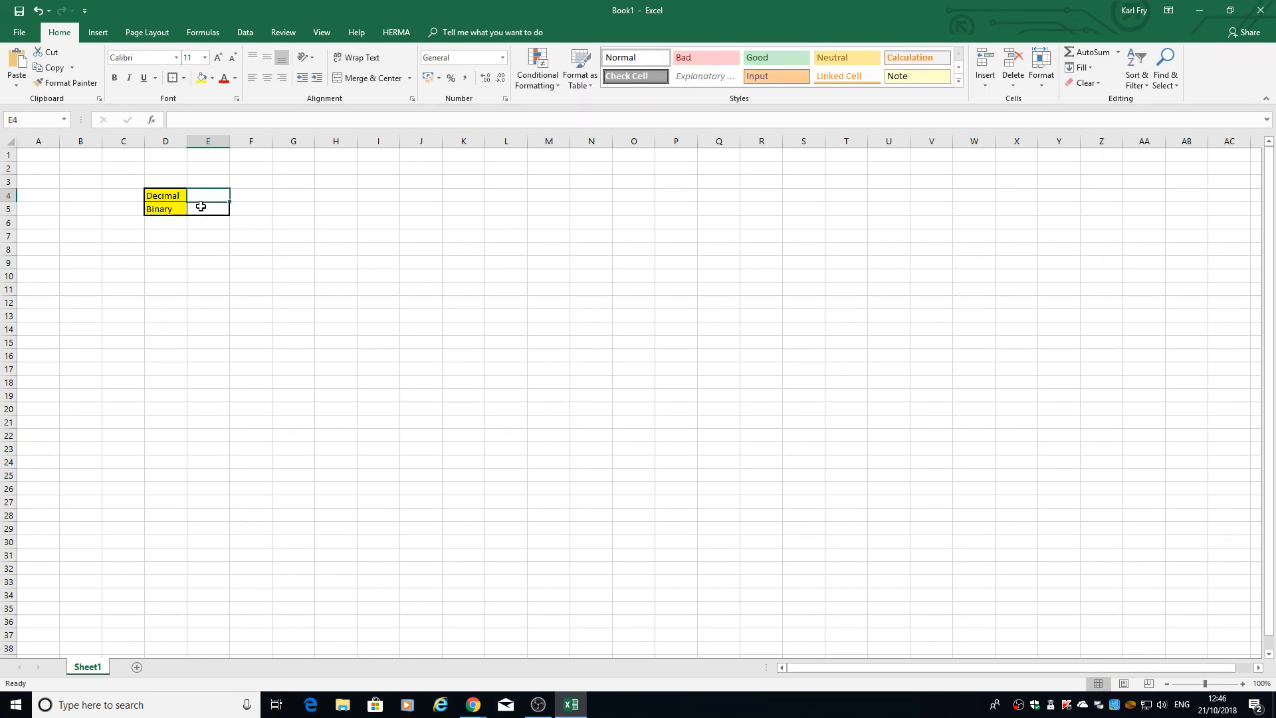
text(45)
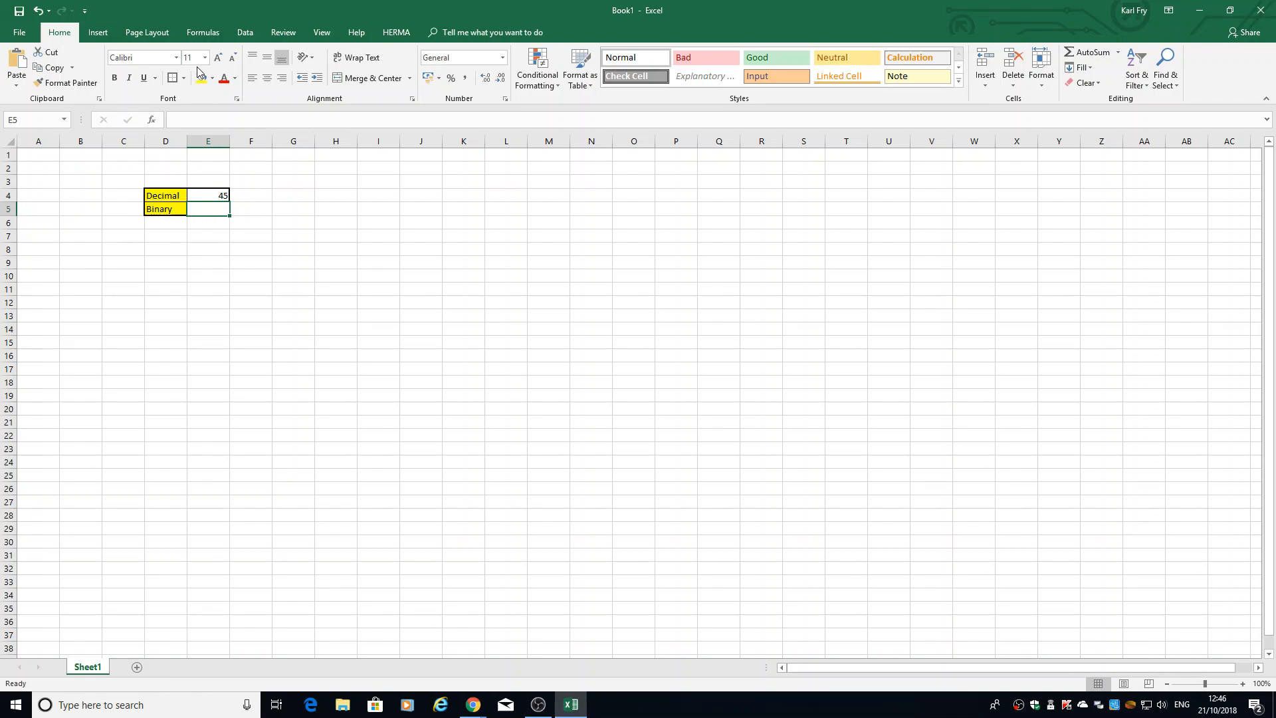
Insert a DEC2BIN formula in E5 on E4, so 45 shows as 101101
click(202, 32)
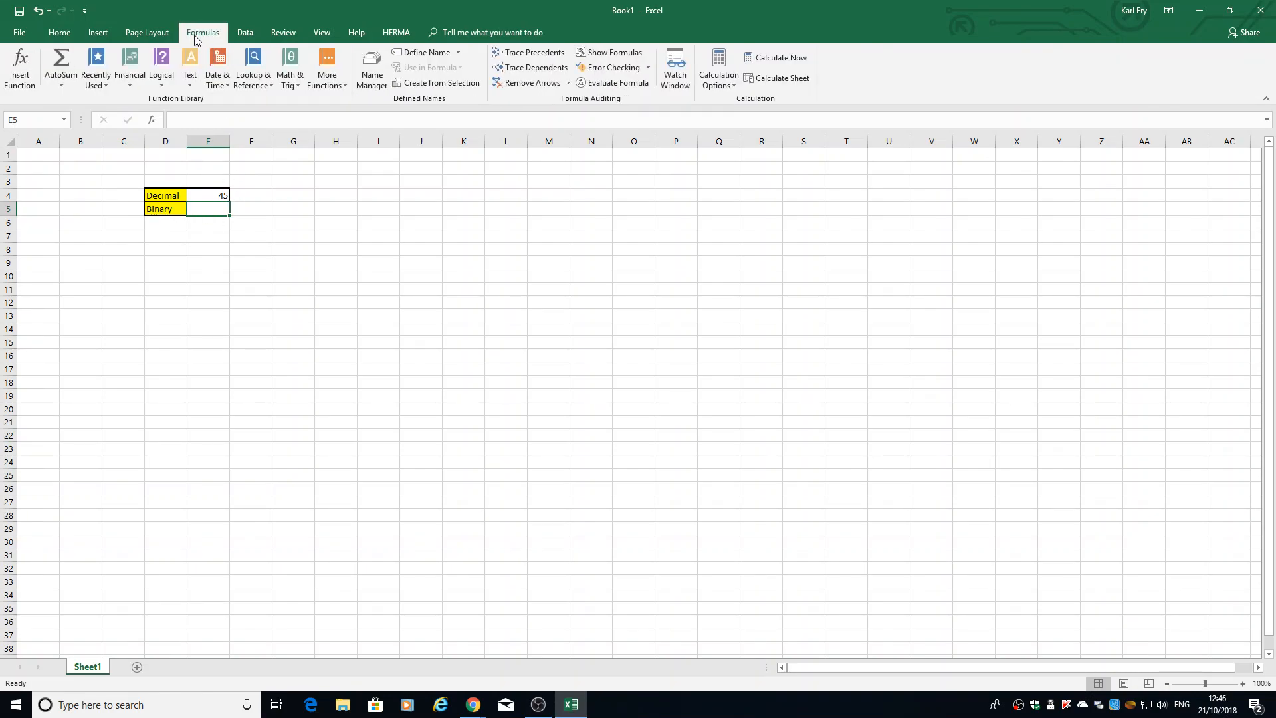
click(19, 55)
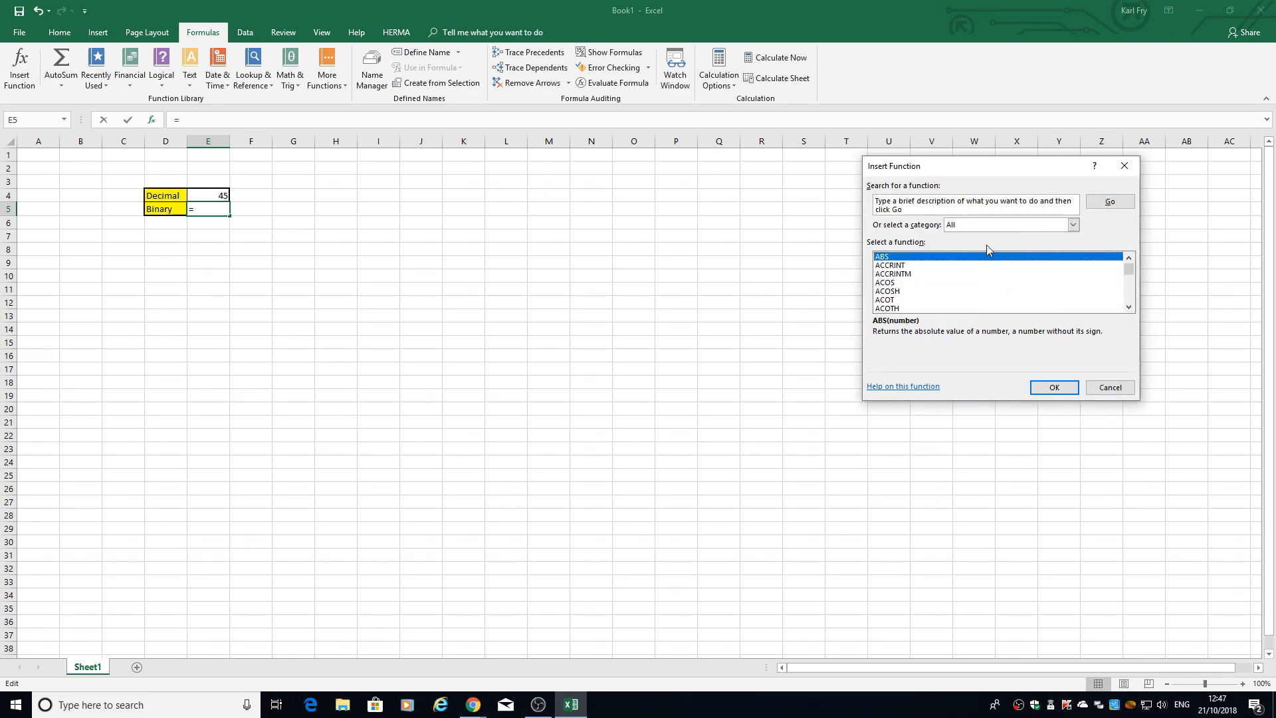
scroll(down, 3)
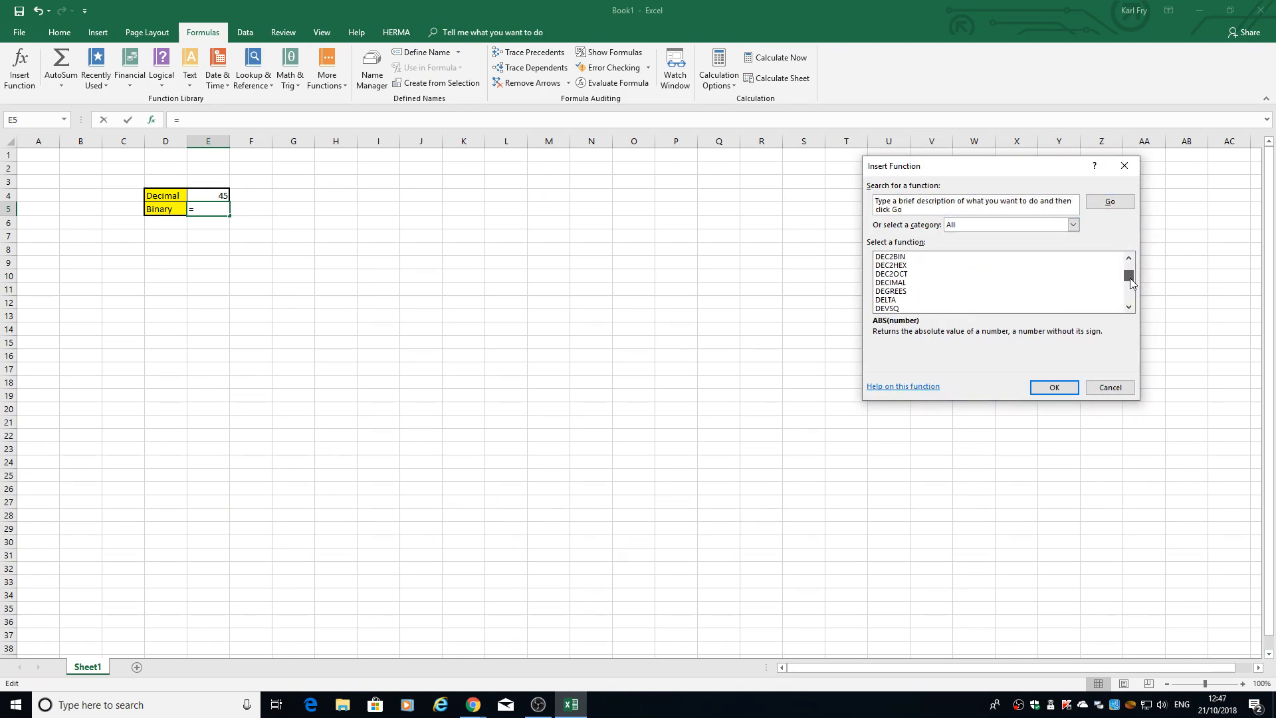
click(890, 256)
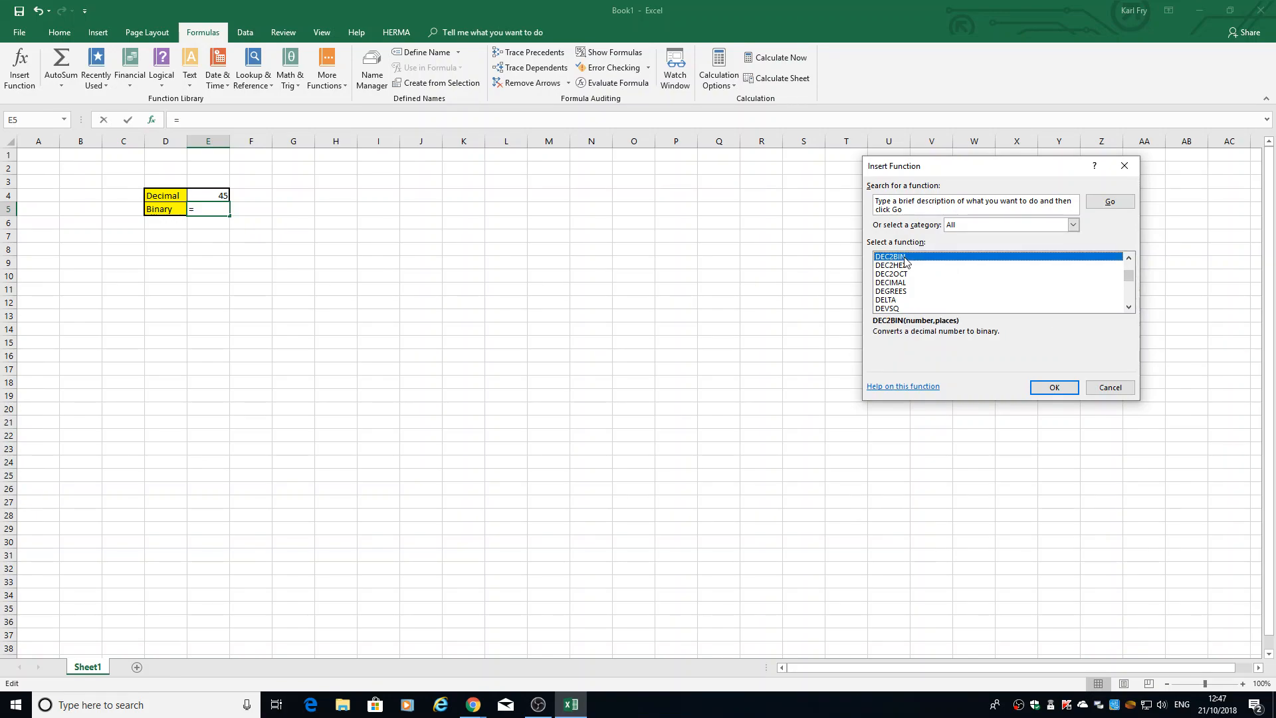
click(1054, 389)
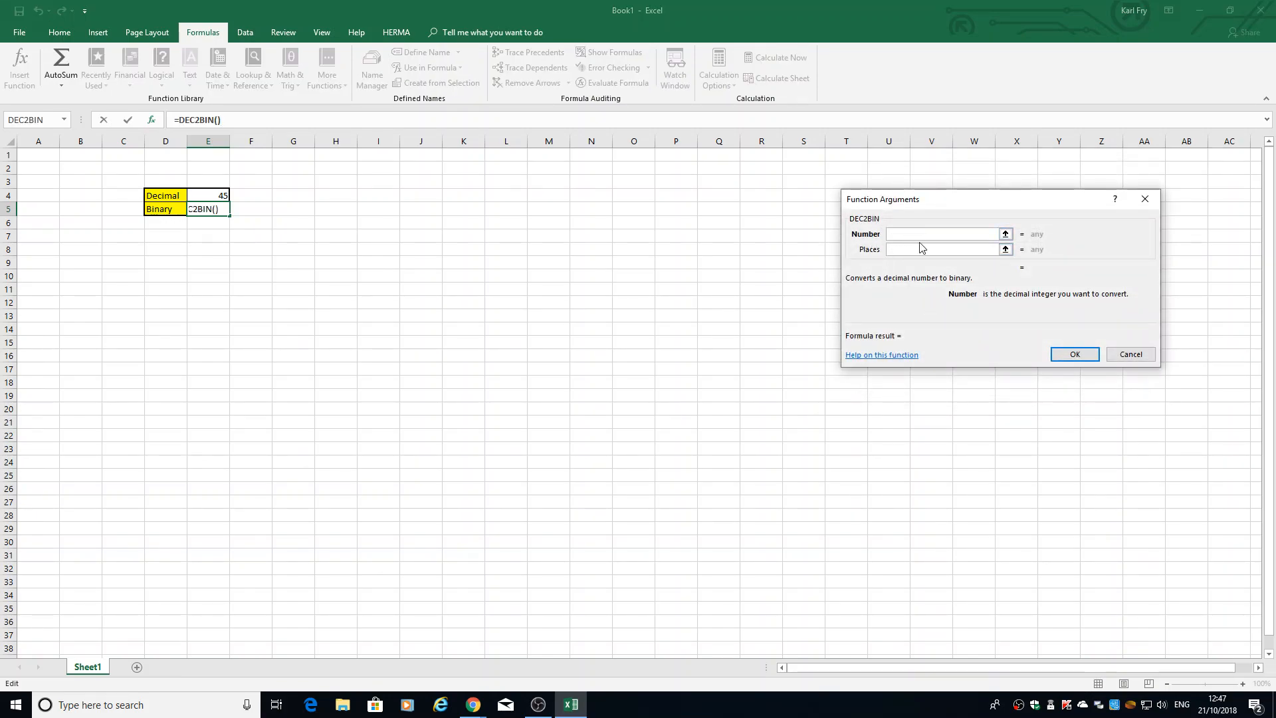
click(942, 232)
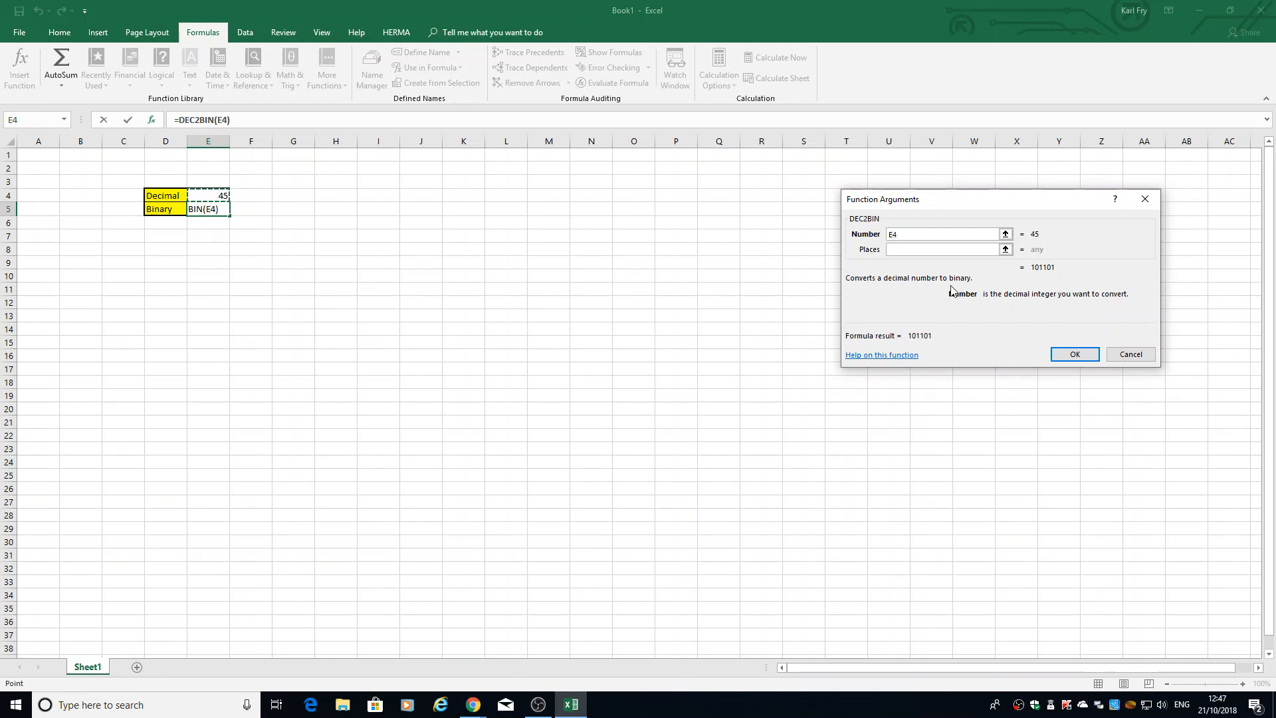
click(1074, 354)
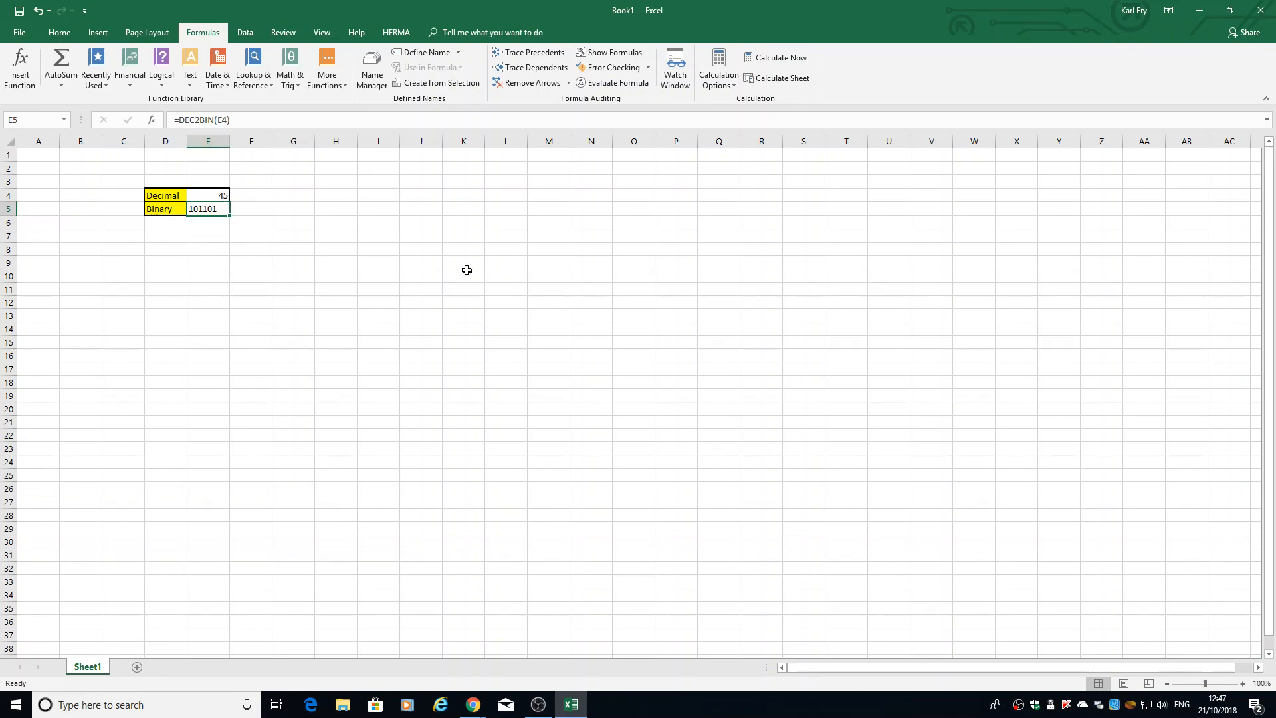
Apply borders to the second block D8:E9 from the Home Borders list
drag(165, 250, 207, 263)
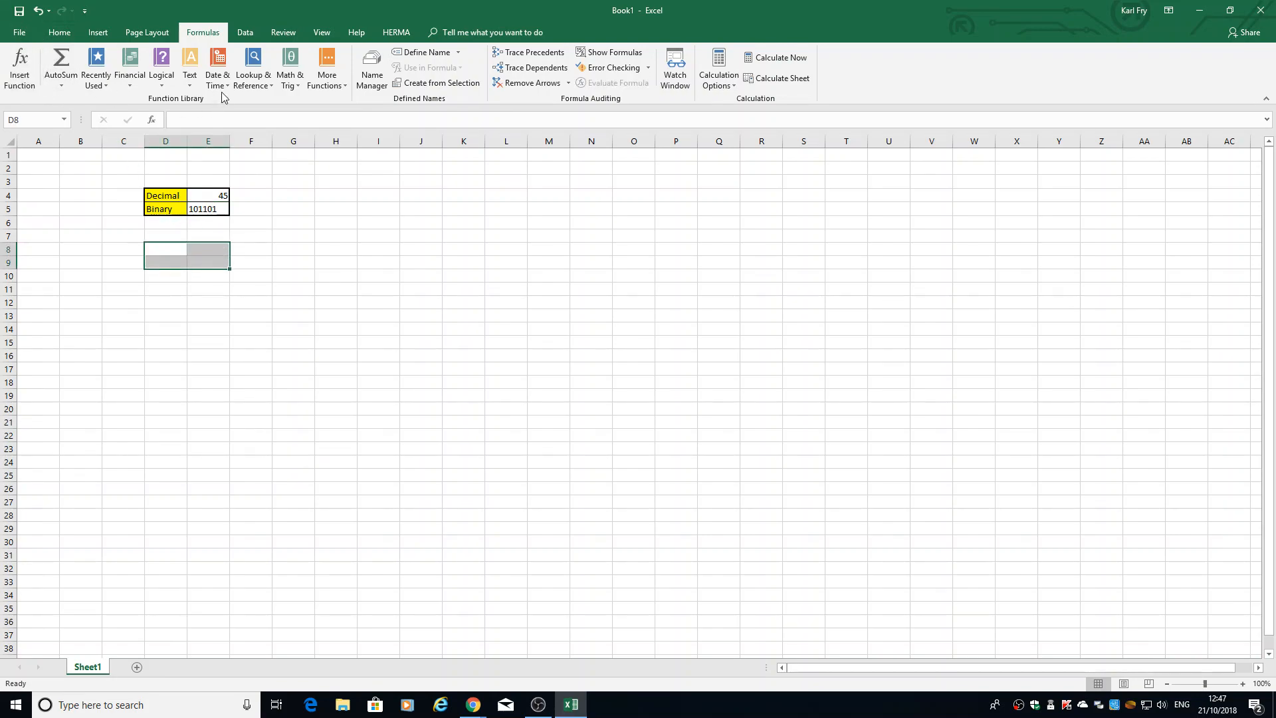
click(69, 32)
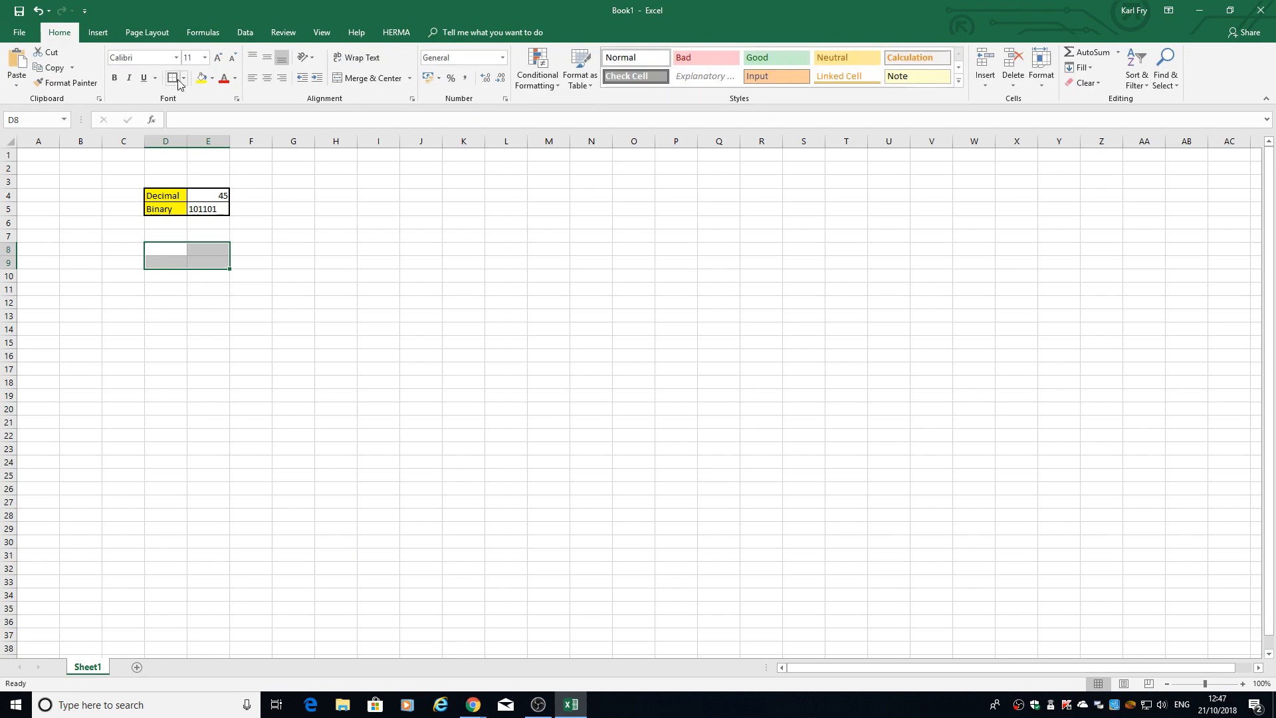
click(173, 77)
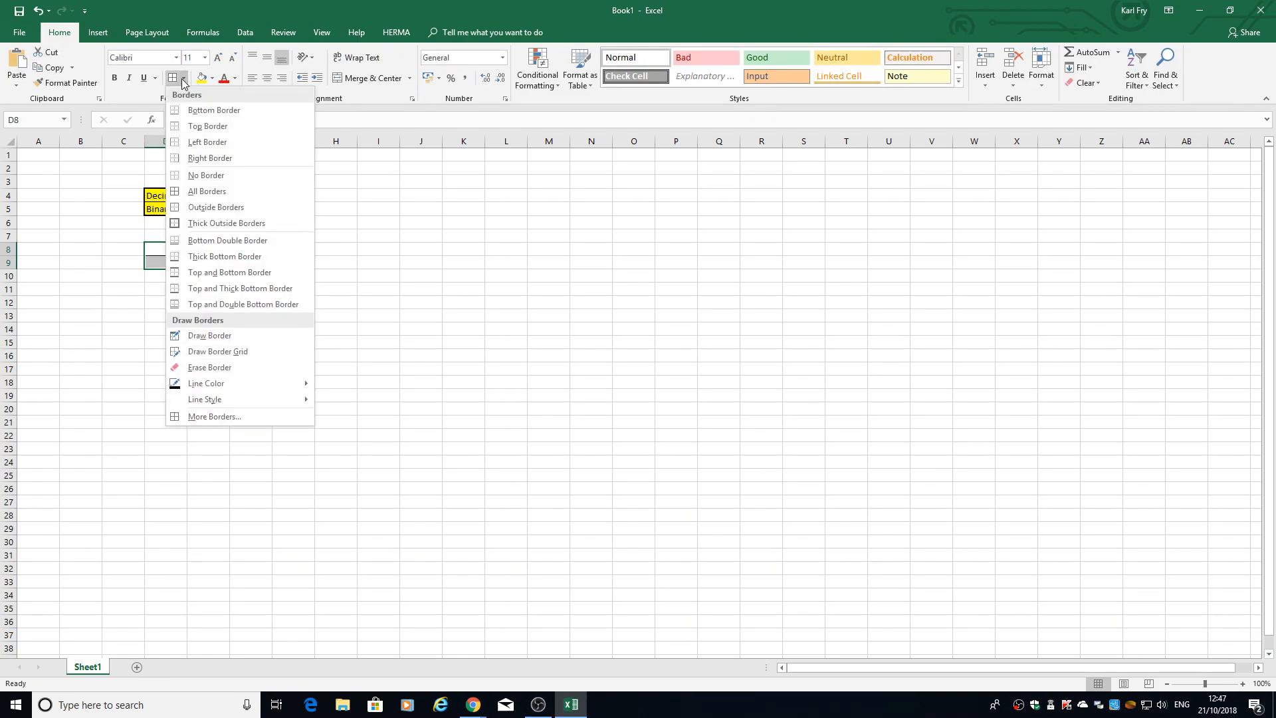
click(206, 192)
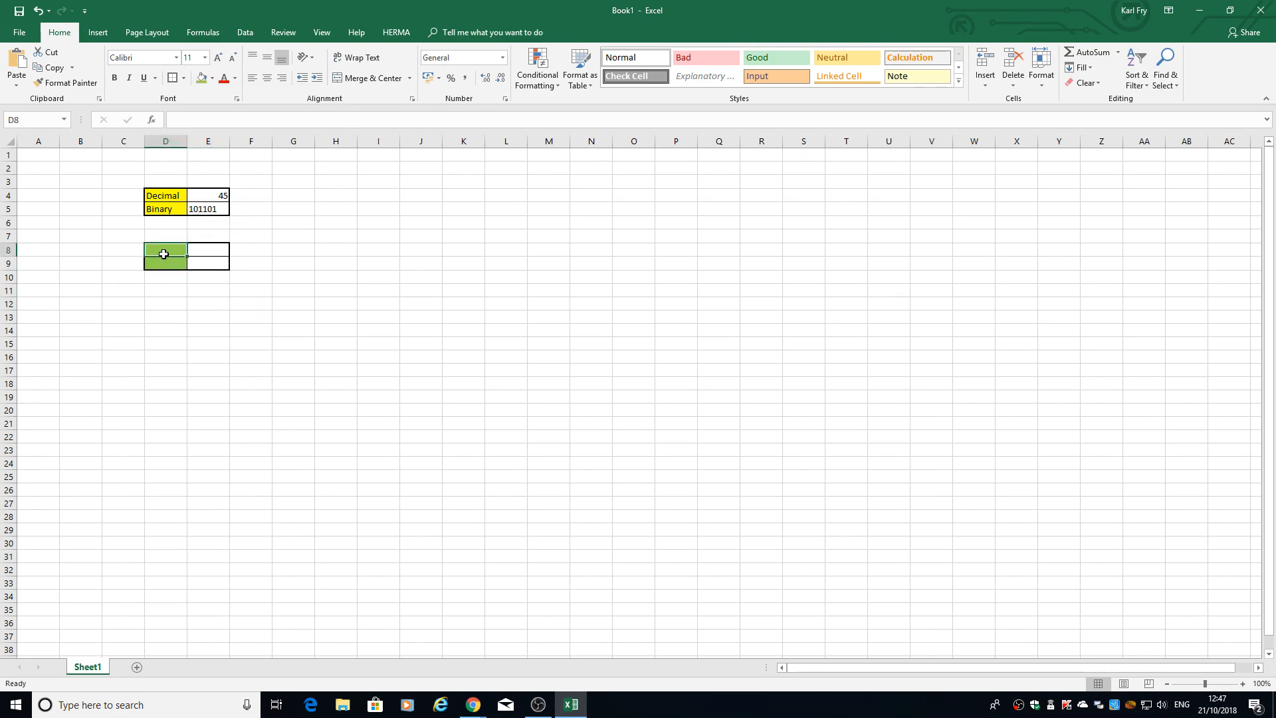
Enter 'Binary' in D8, 'Decimal' in D9 and 1010 in E8, then select E9
text(Binary)
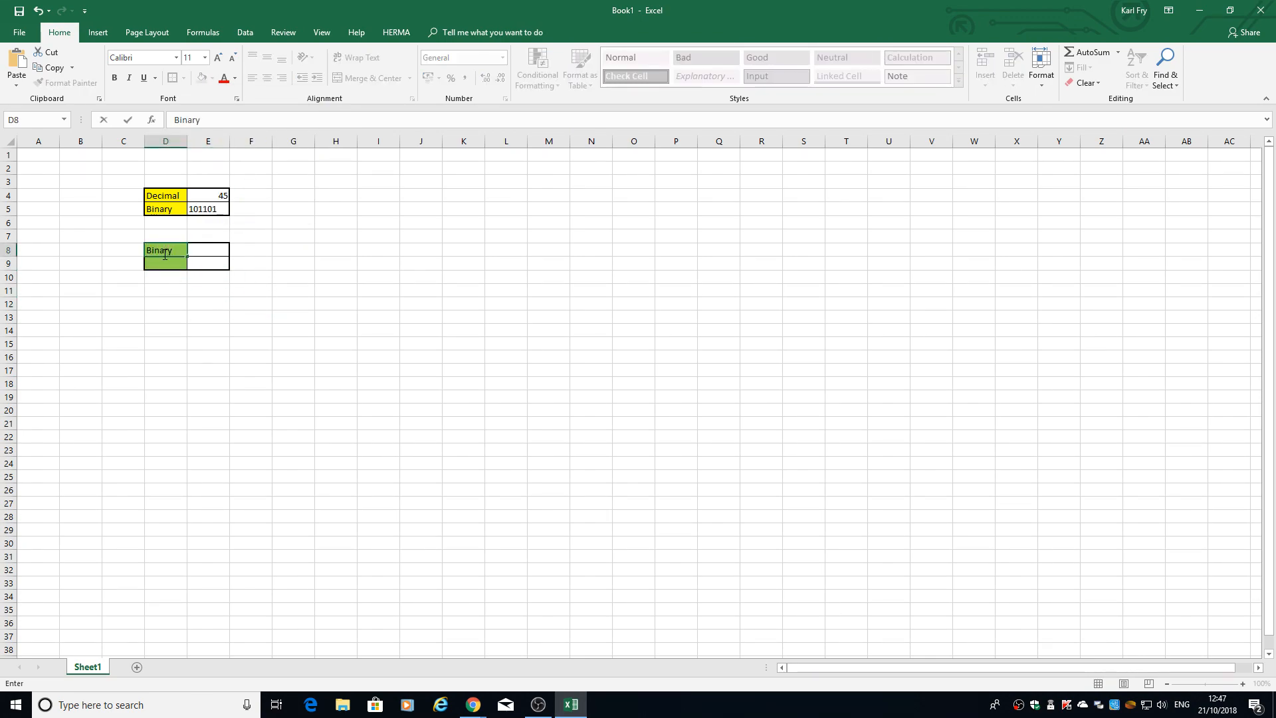
text(Decim)
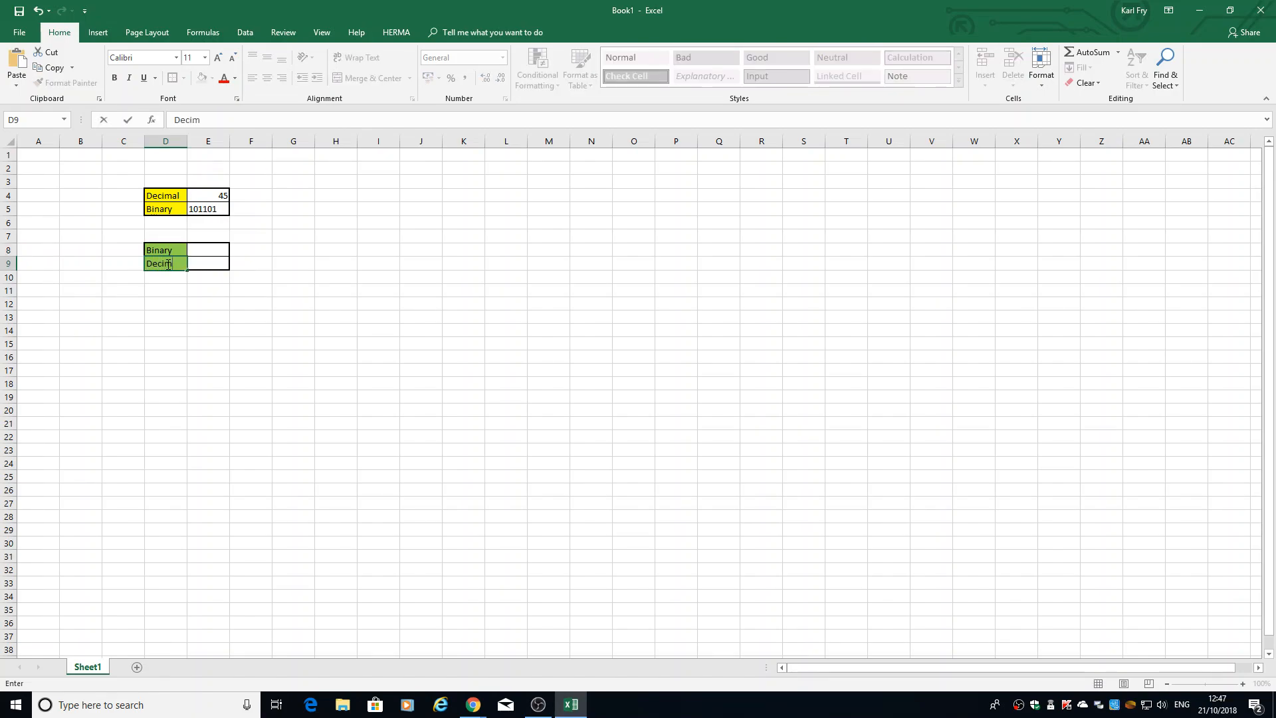
key(Enter)
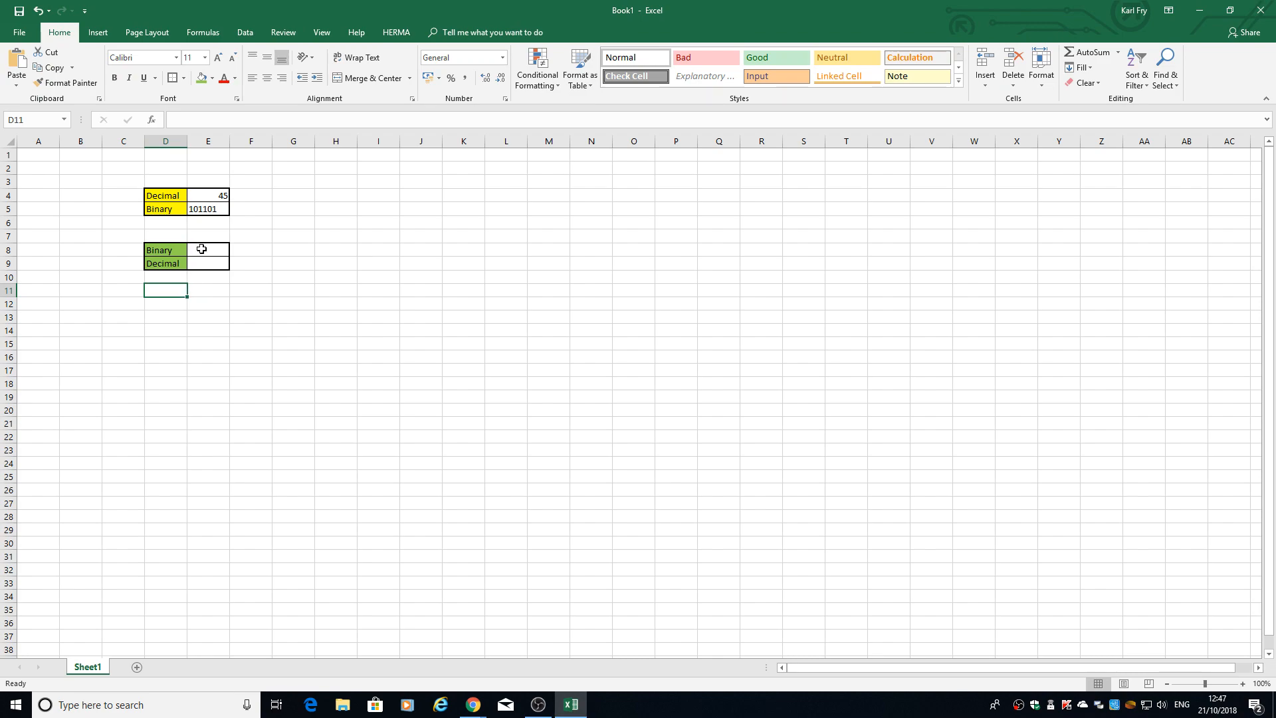
text(1010)
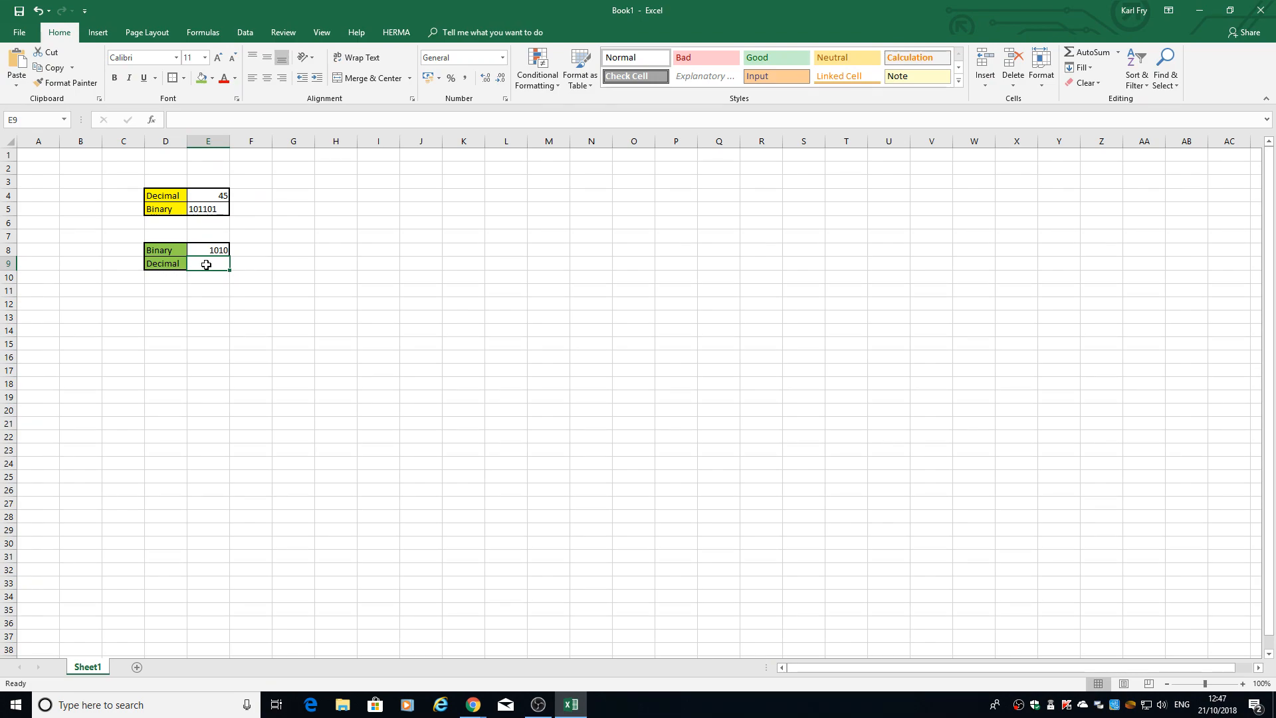
click(208, 209)
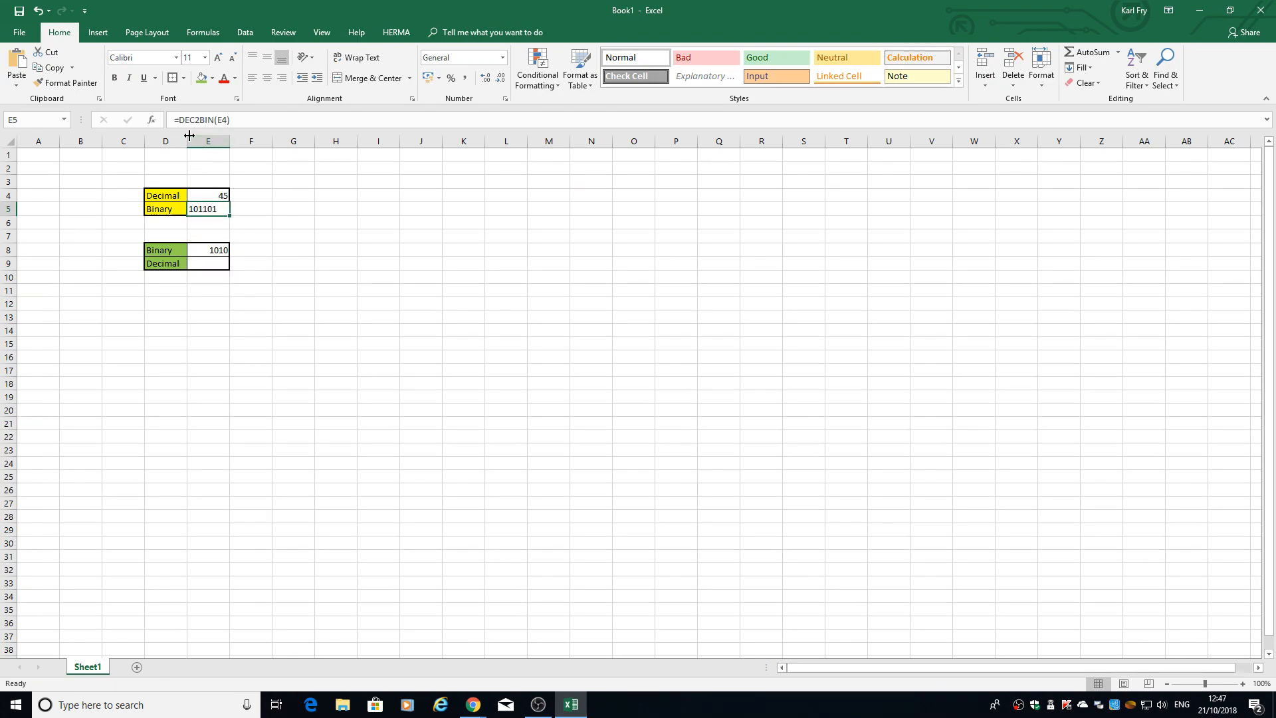
mouse_move(239, 256)
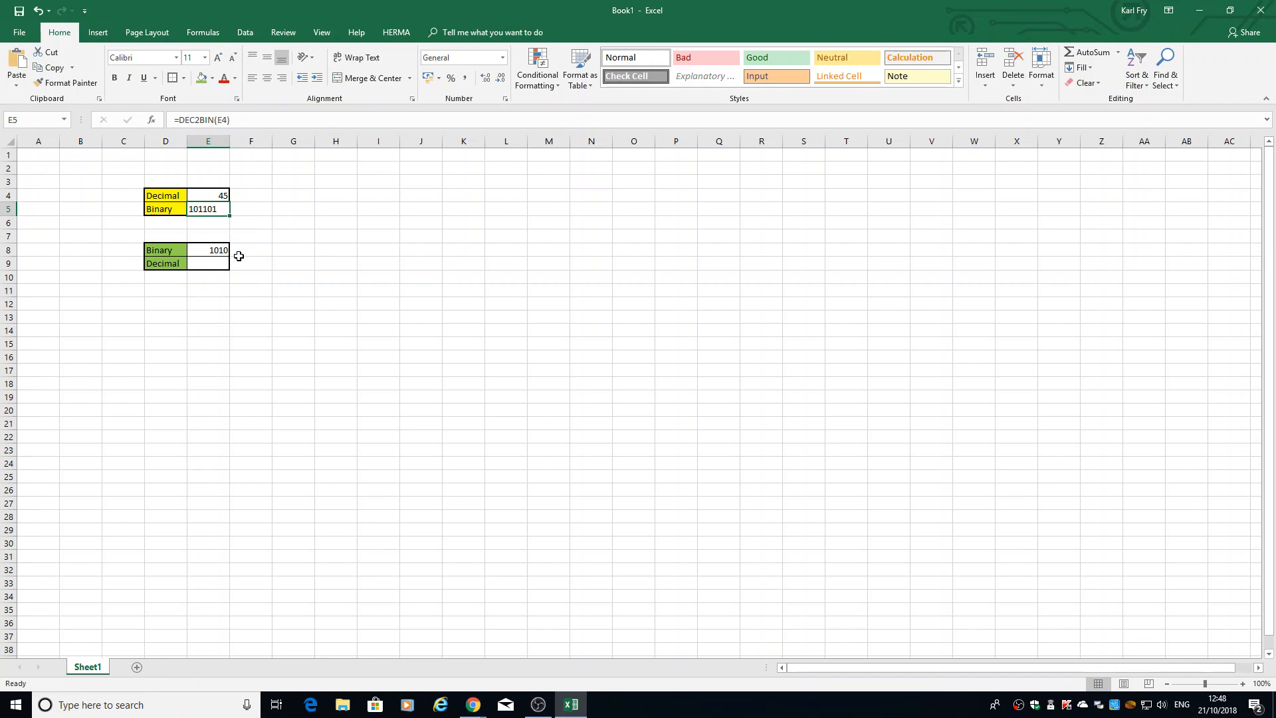
click(208, 263)
text(=)
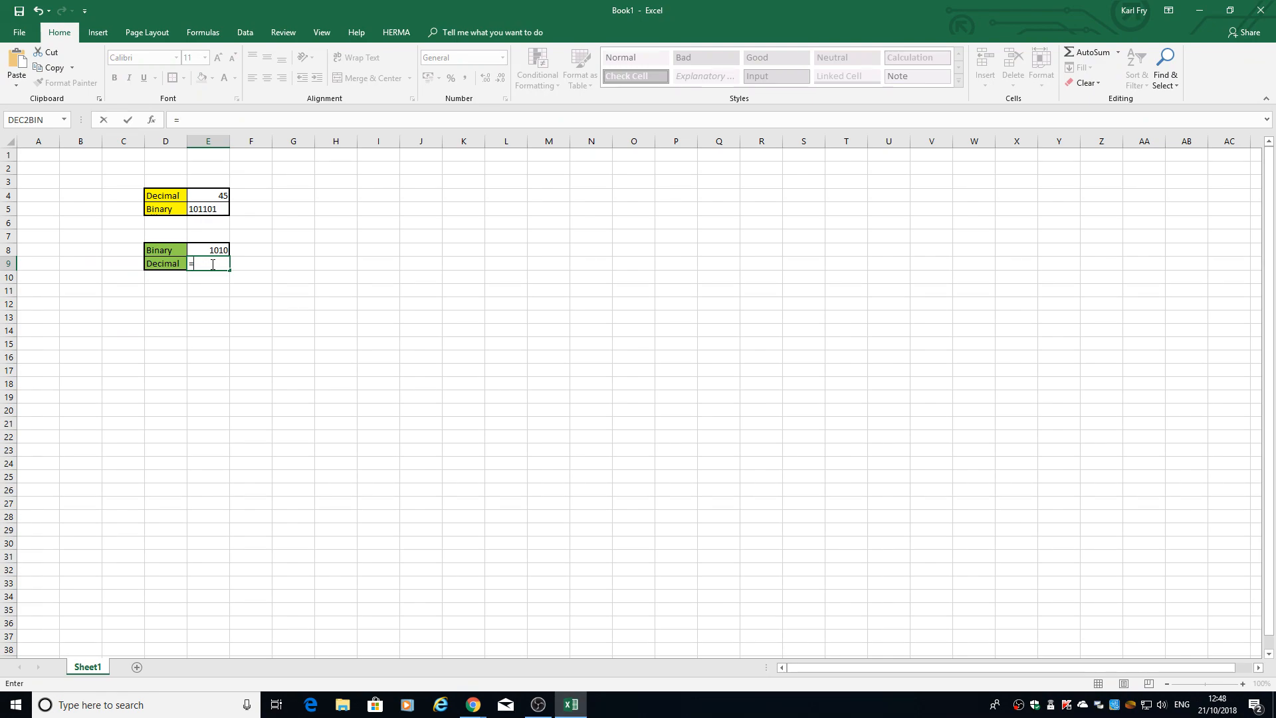
Enter =BIN2DEC(E8) in E9, so 1010 shows as 10
text(BIN)
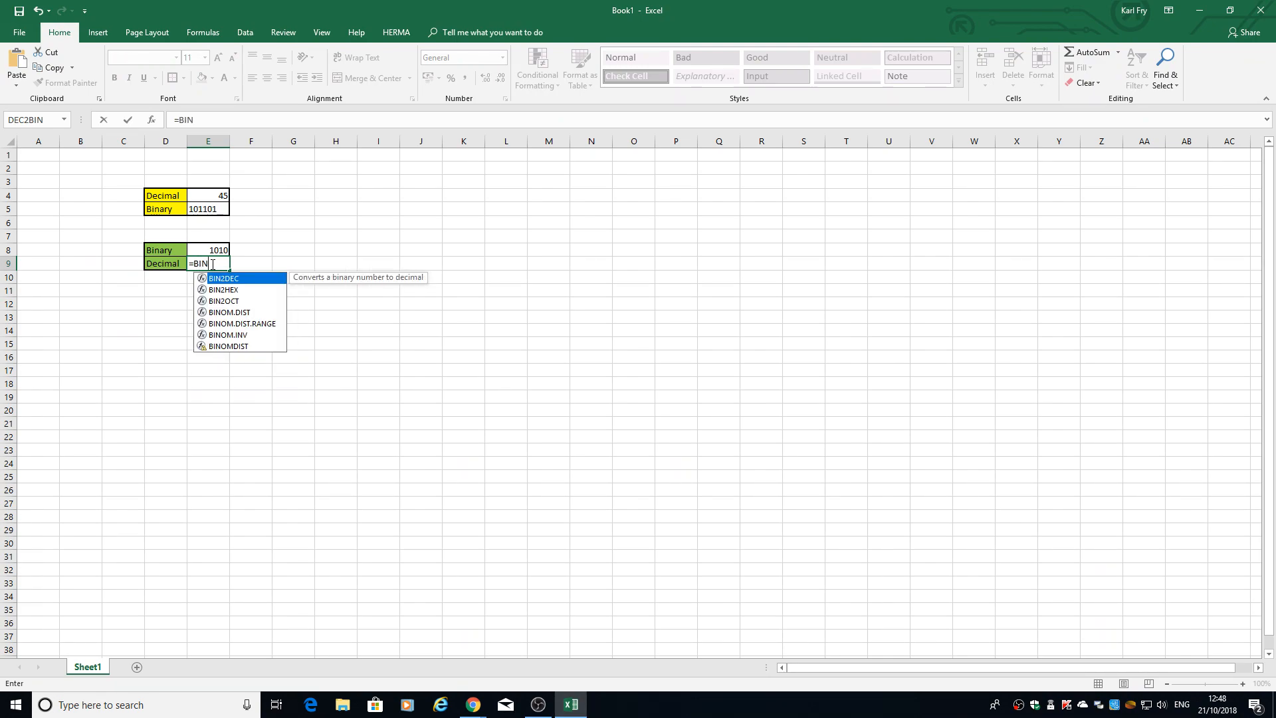
text(DEC)
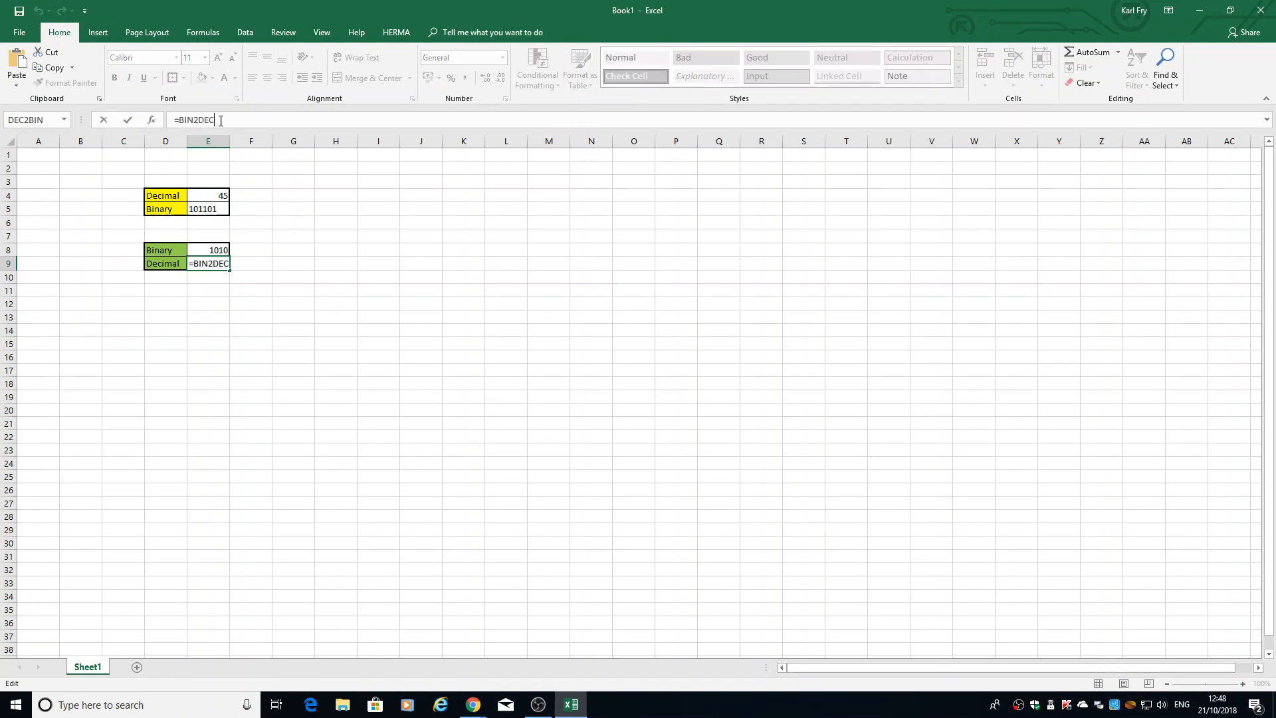
click(208, 250)
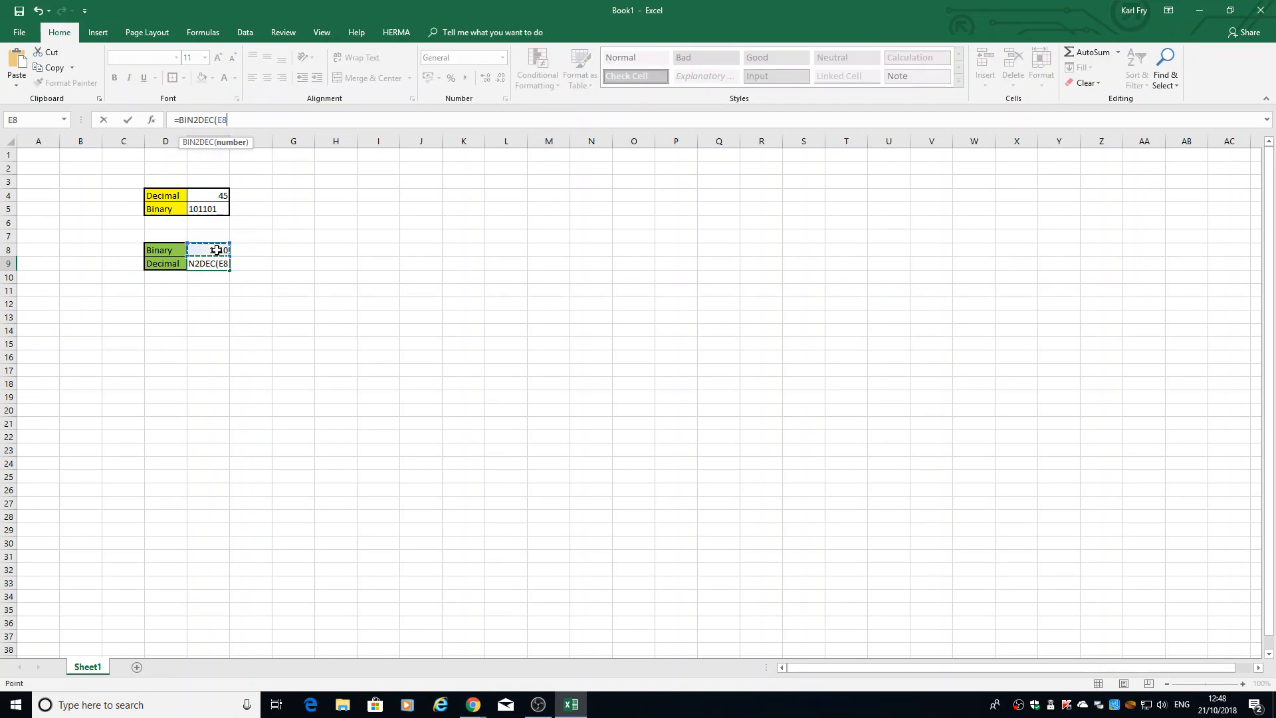
key(Enter)
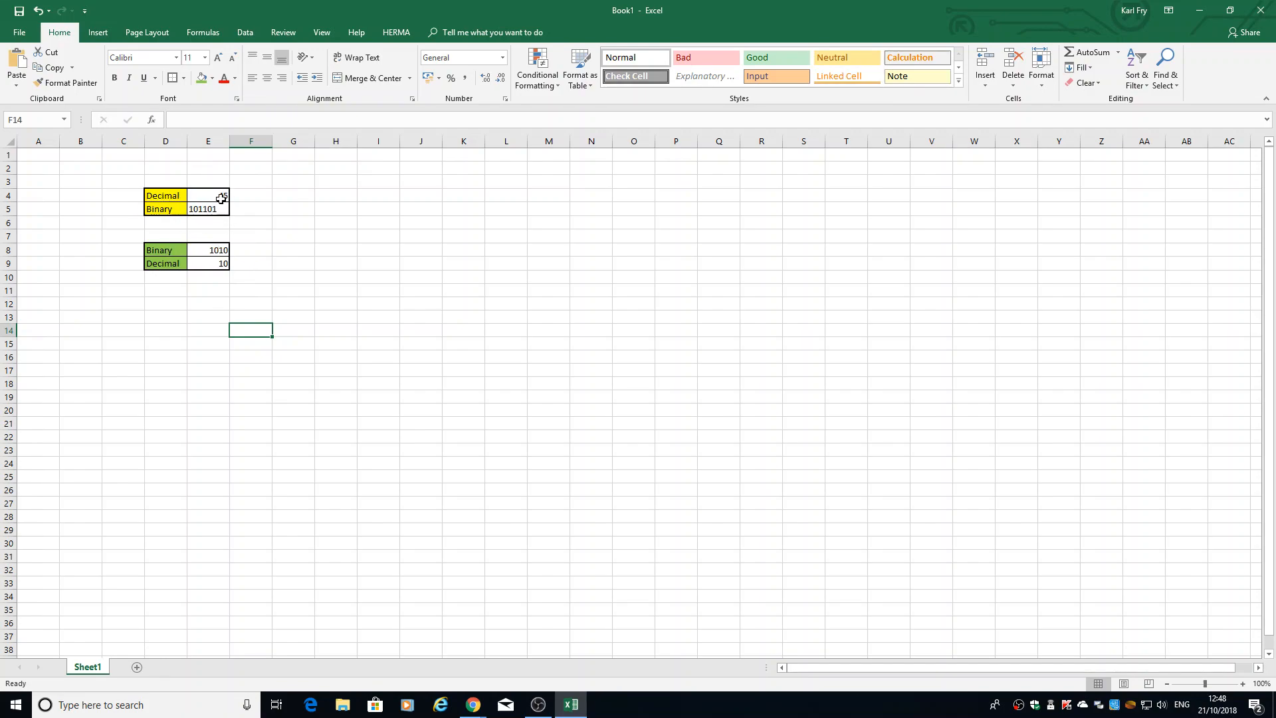
Test with decimal 65 in E4 and binary 111 in E8, giving 1000001 and 7
text(65)
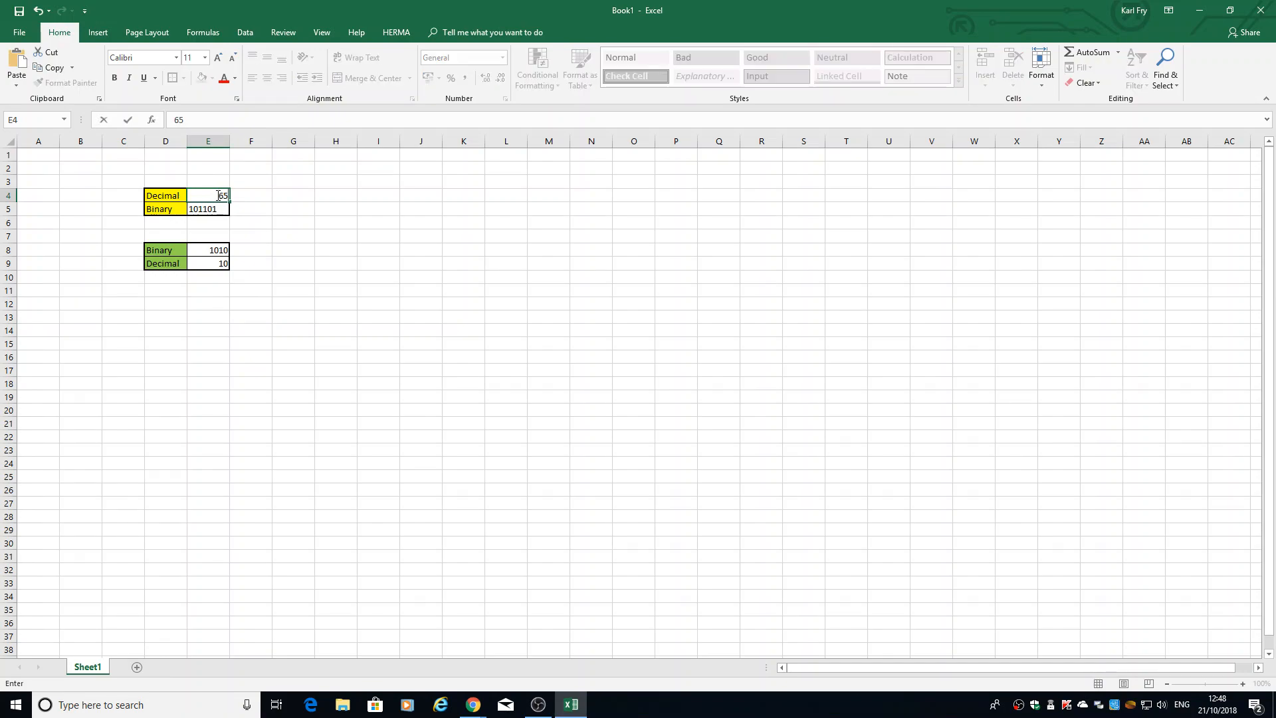
key(Enter)
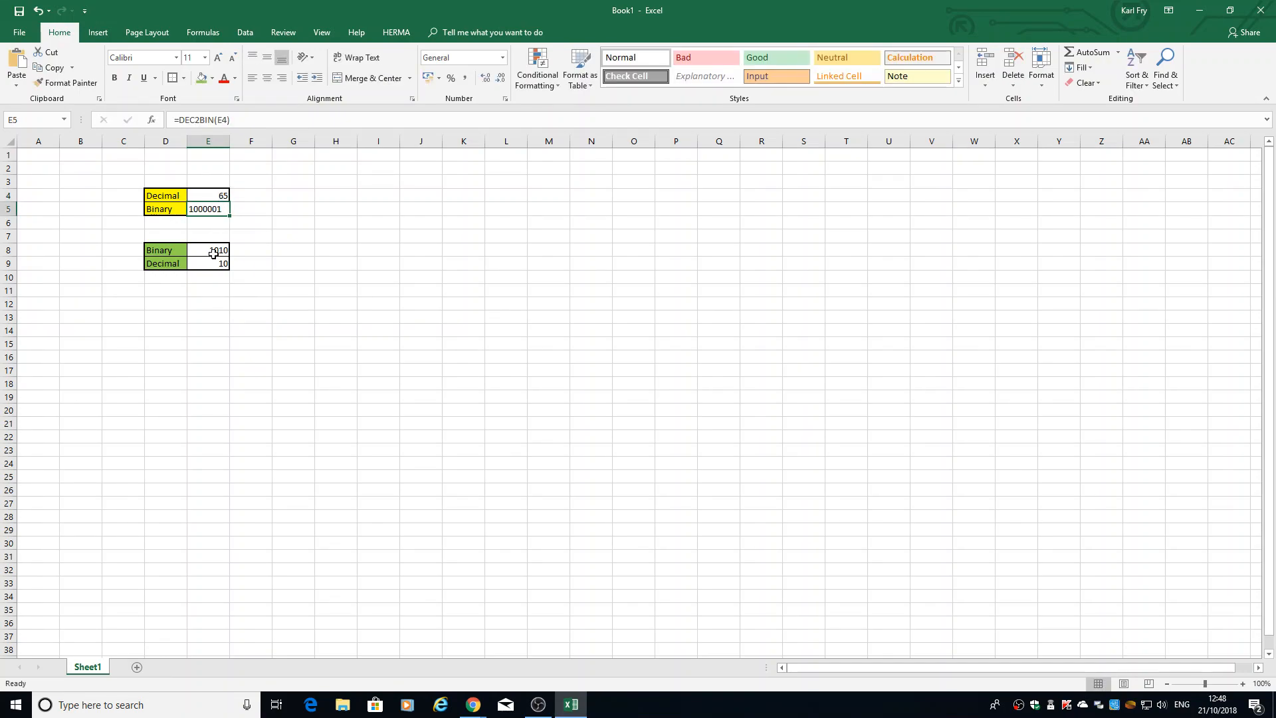
text(111)
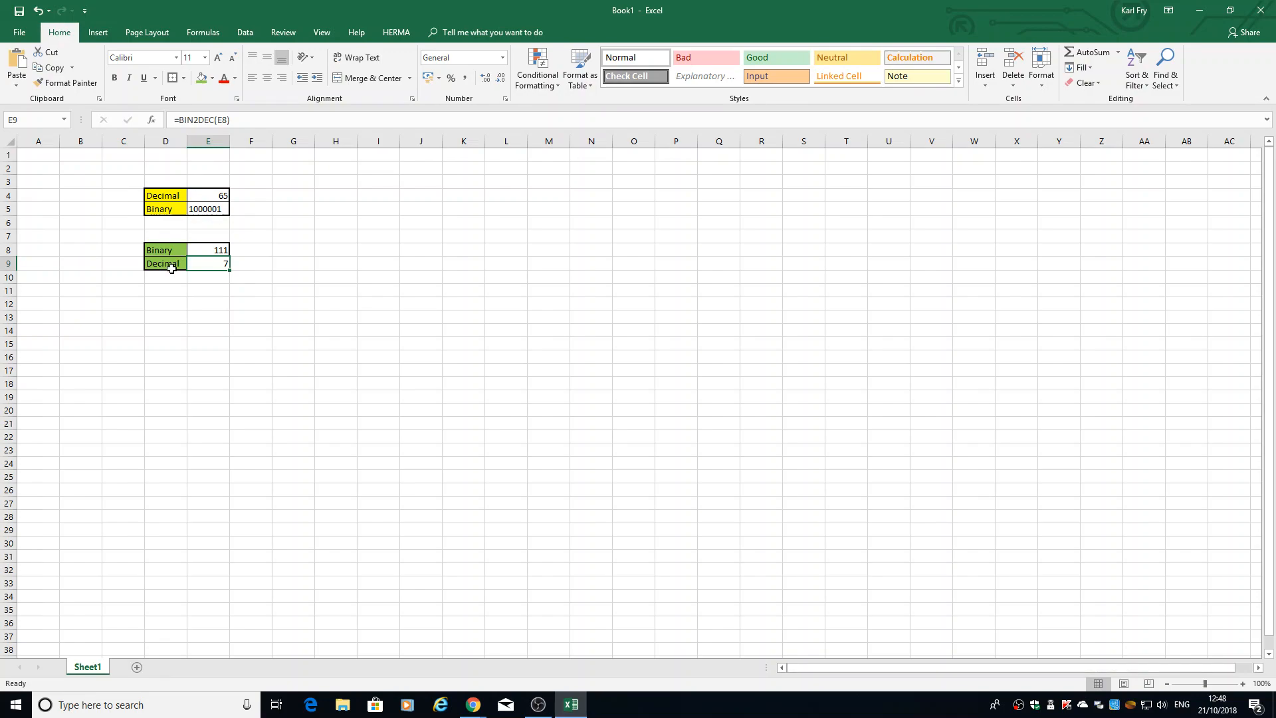
mouse_move(171, 154)
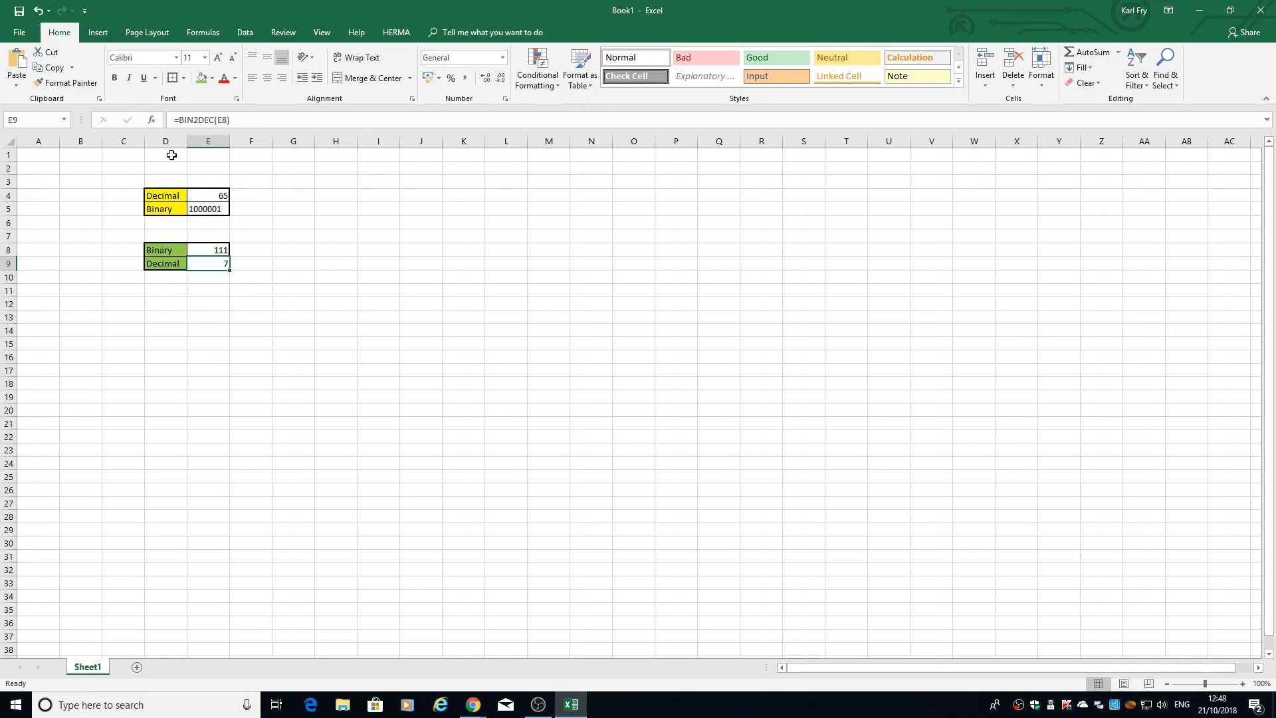
mouse_move(220, 269)
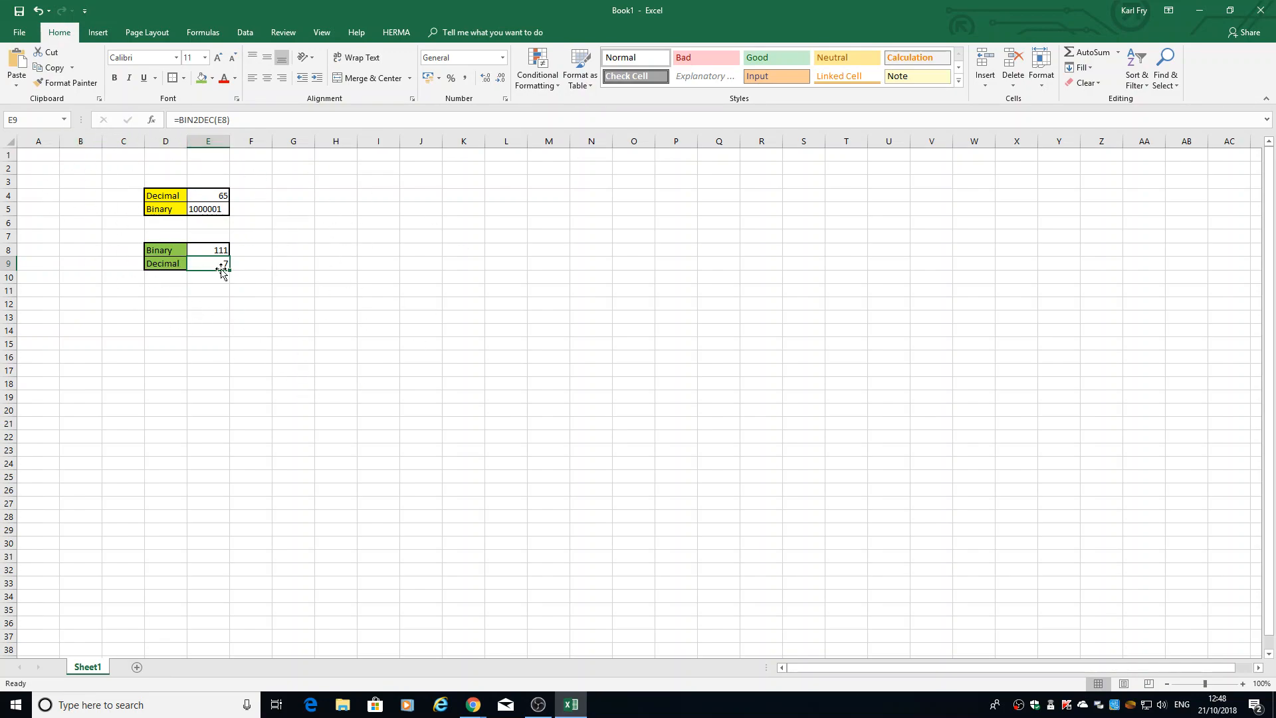